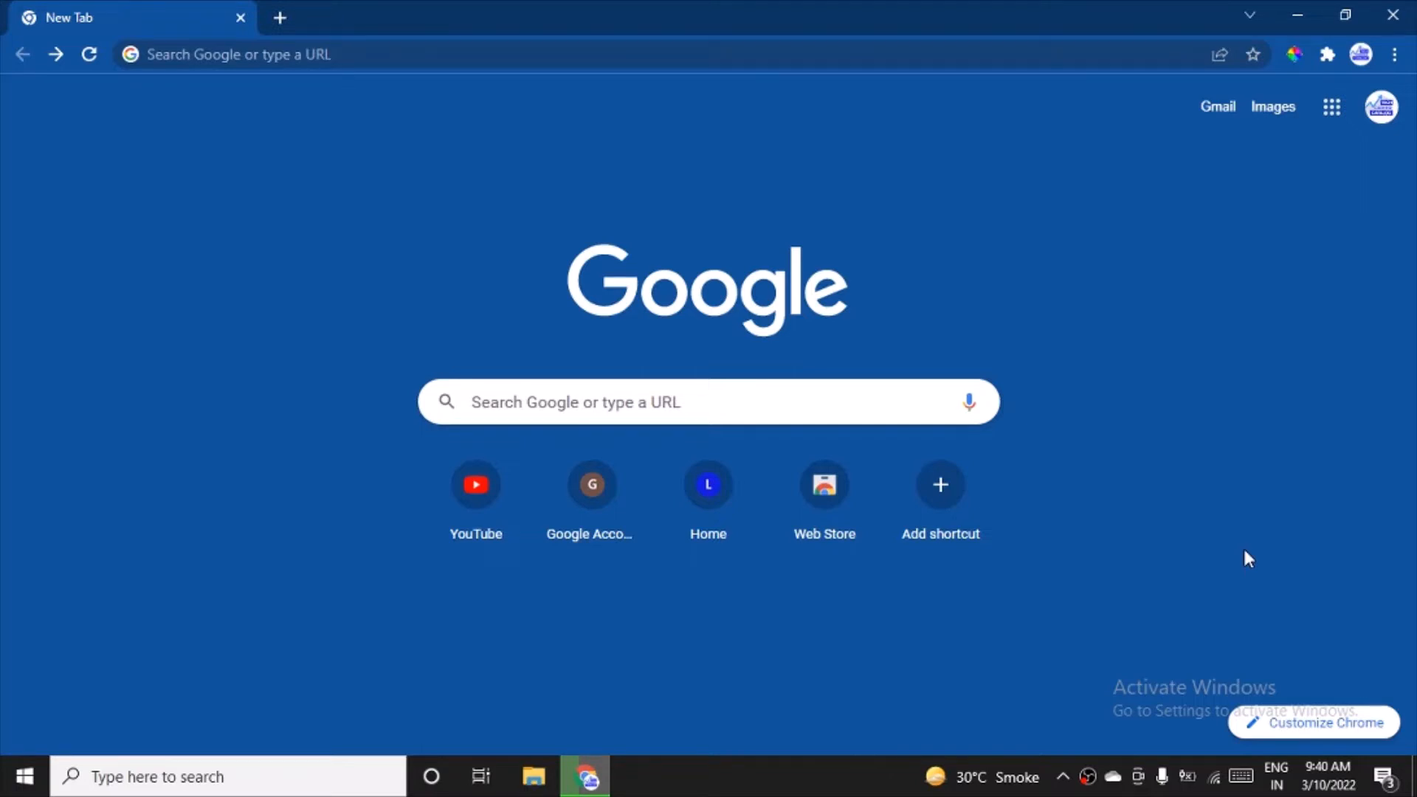
Run a Google search for 'download anaconda' from the search box
{"action": "left_click", "coordinate": [708, 402]}
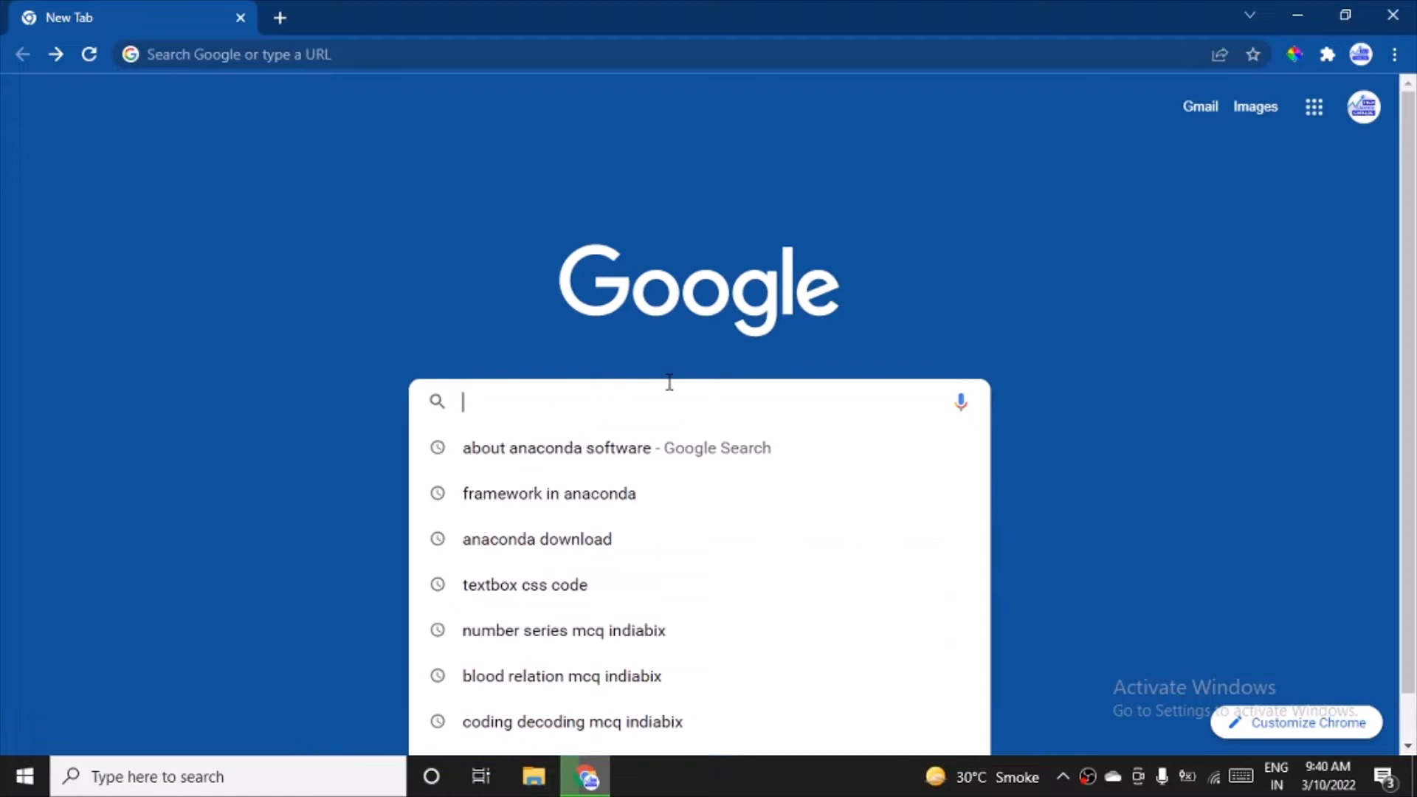
{"action": "type", "text": "downl"}
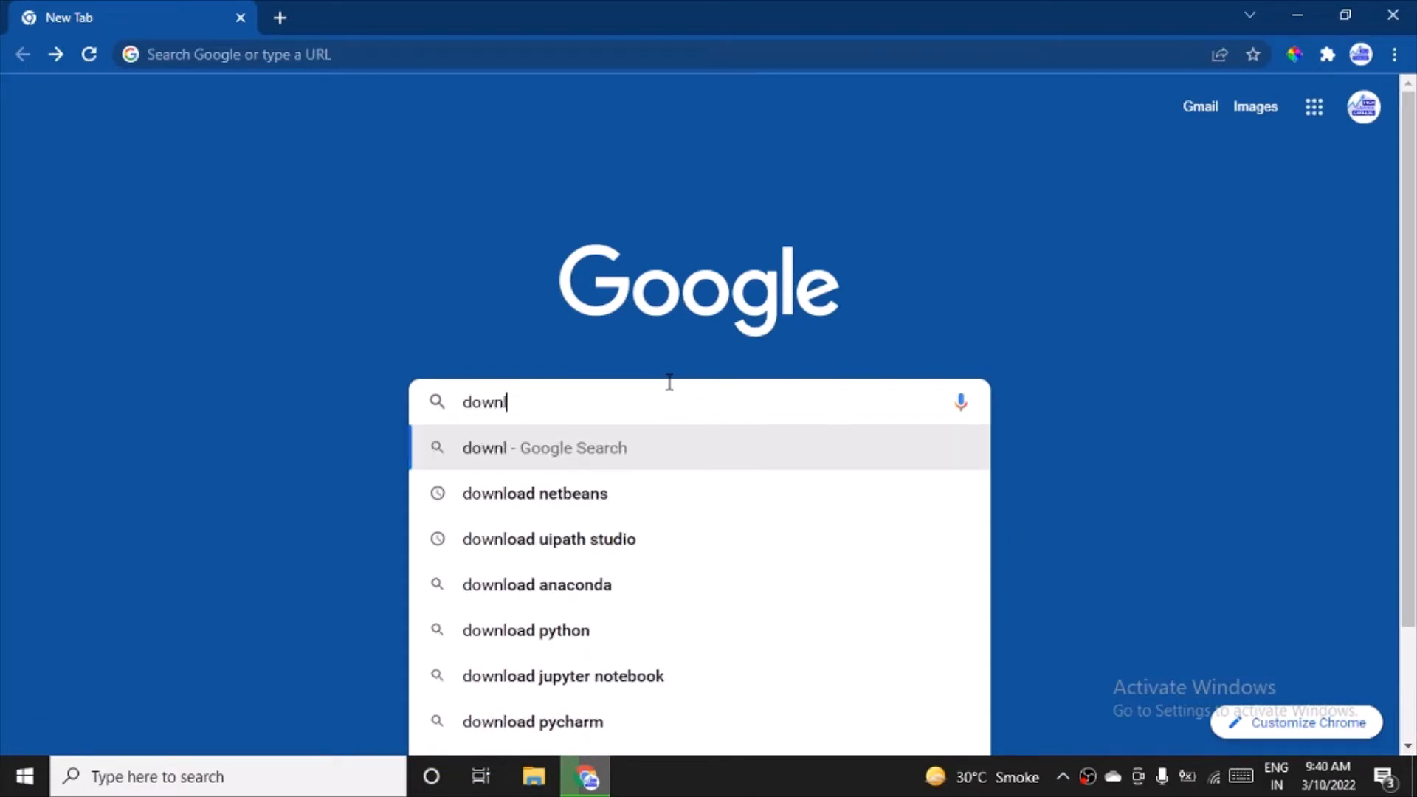
{"action": "type", "text": "oad anaconda"}
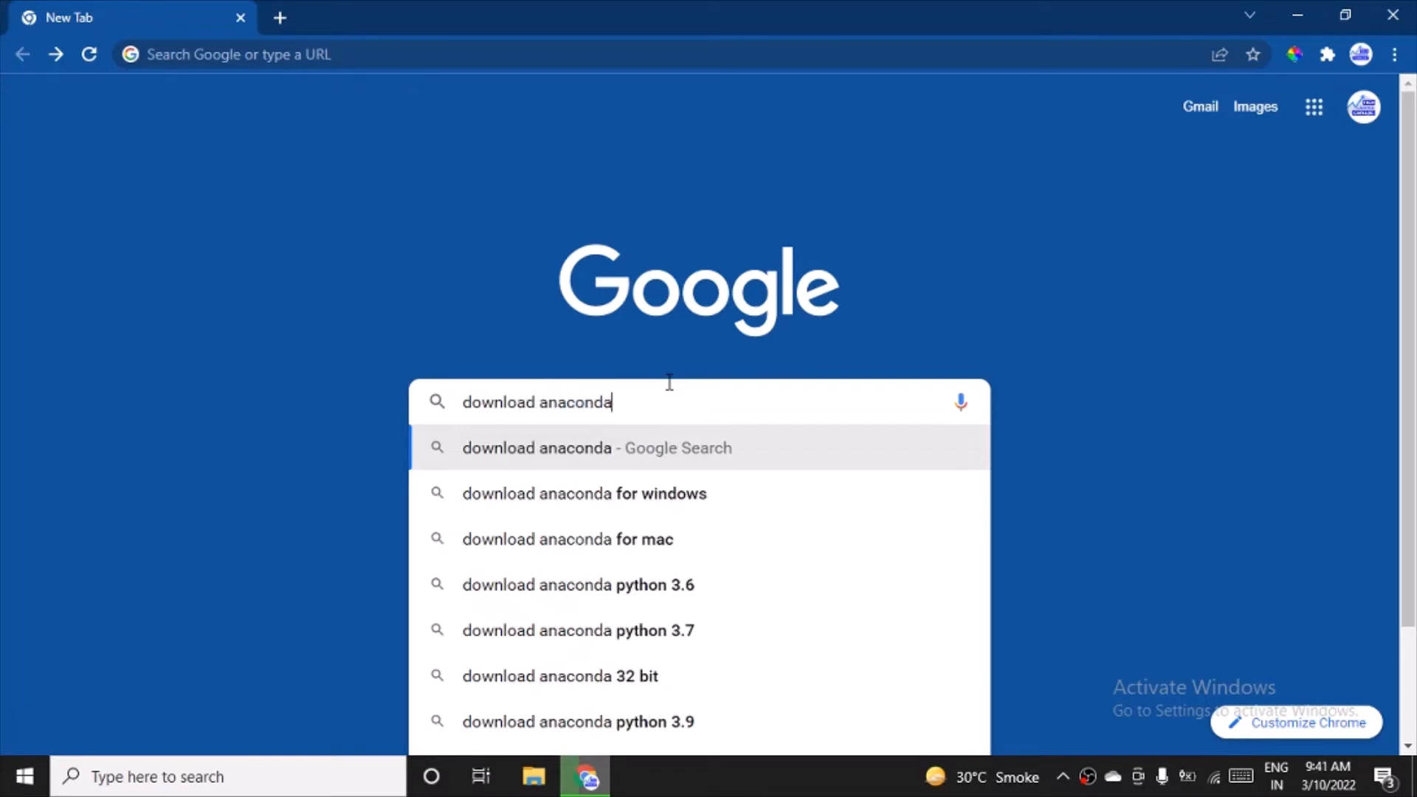
{"action": "key", "text": "Enter"}
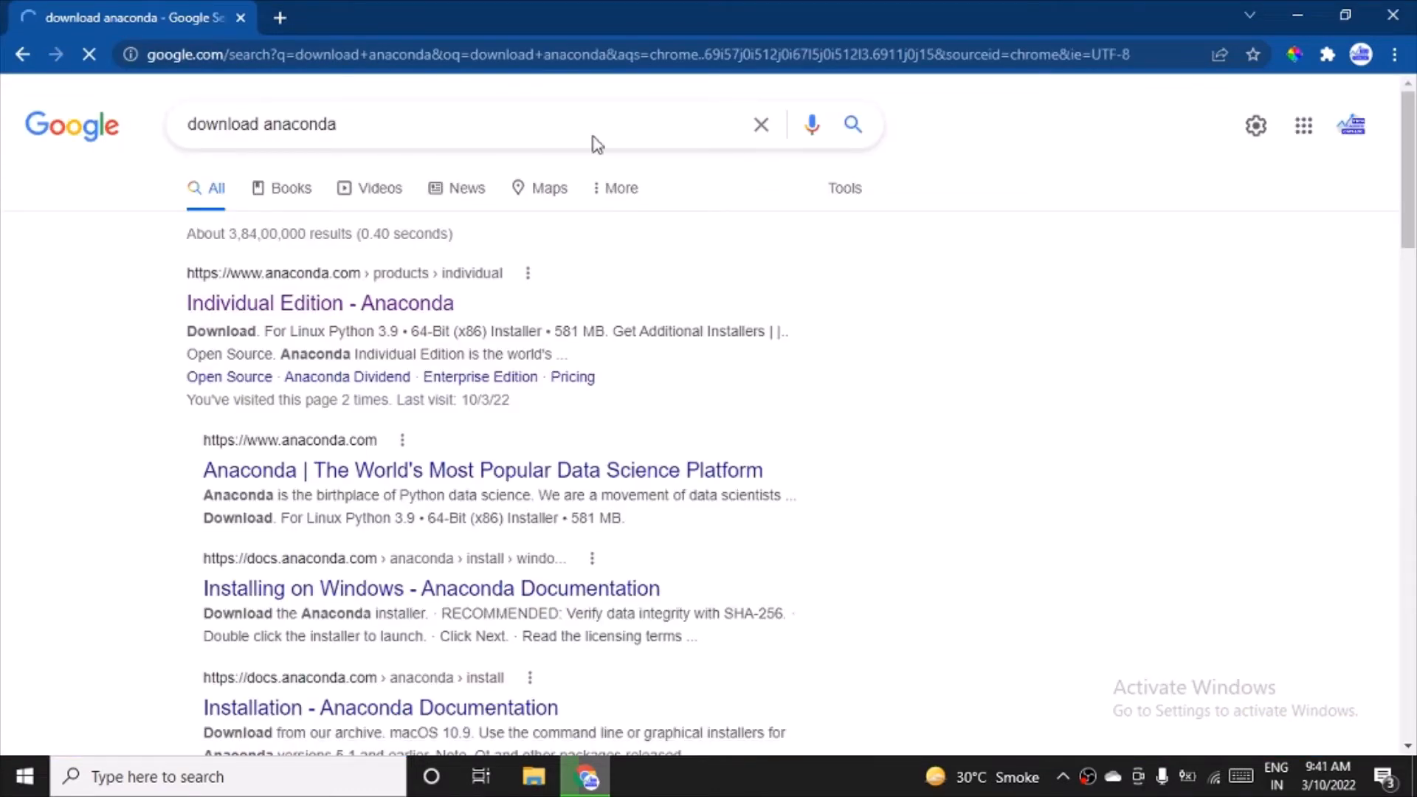
Go to the Anaconda Individual Edition result and scroll to its Windows Python 3.9 download offer
{"action": "left_click", "coordinate": [319, 303]}
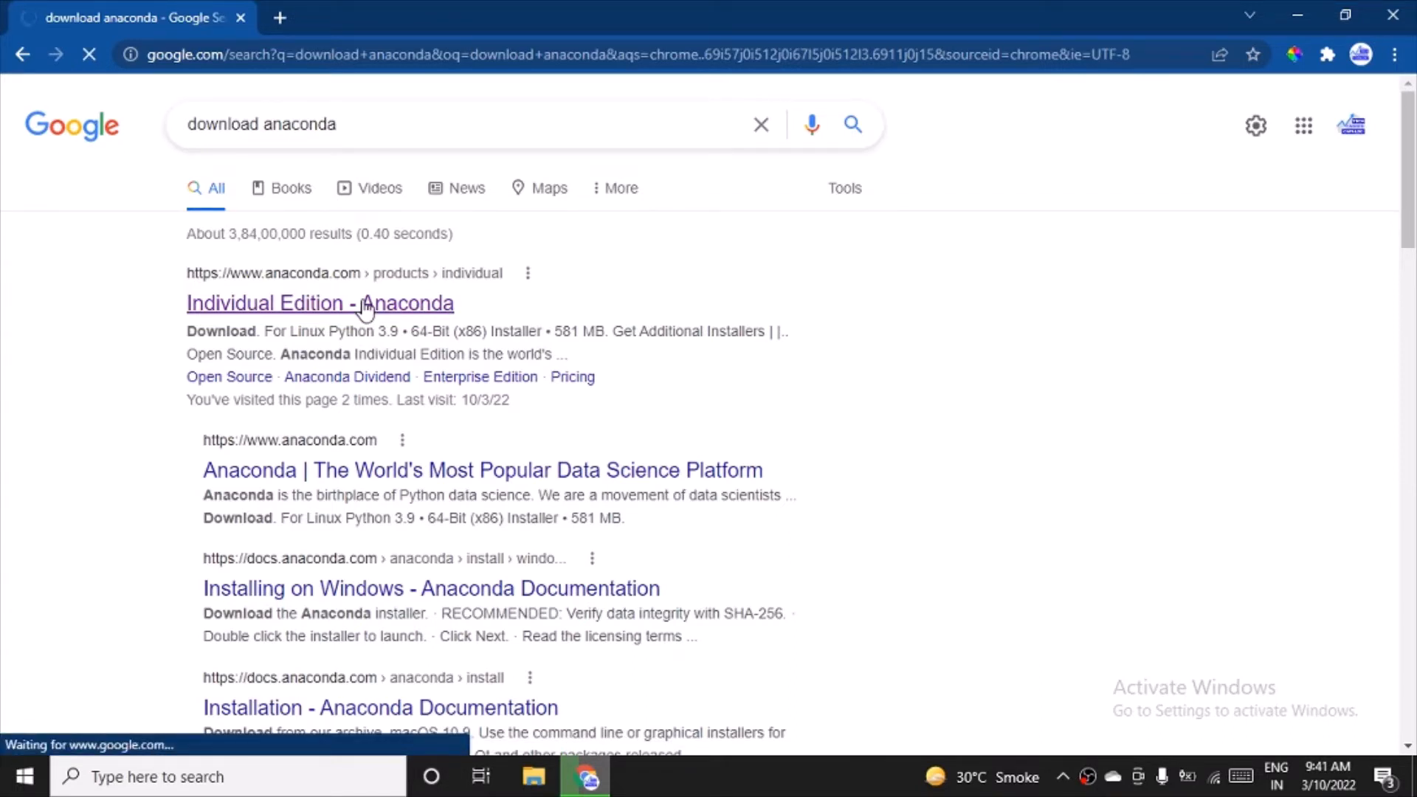
{"action": "left_click", "coordinate": [319, 303]}
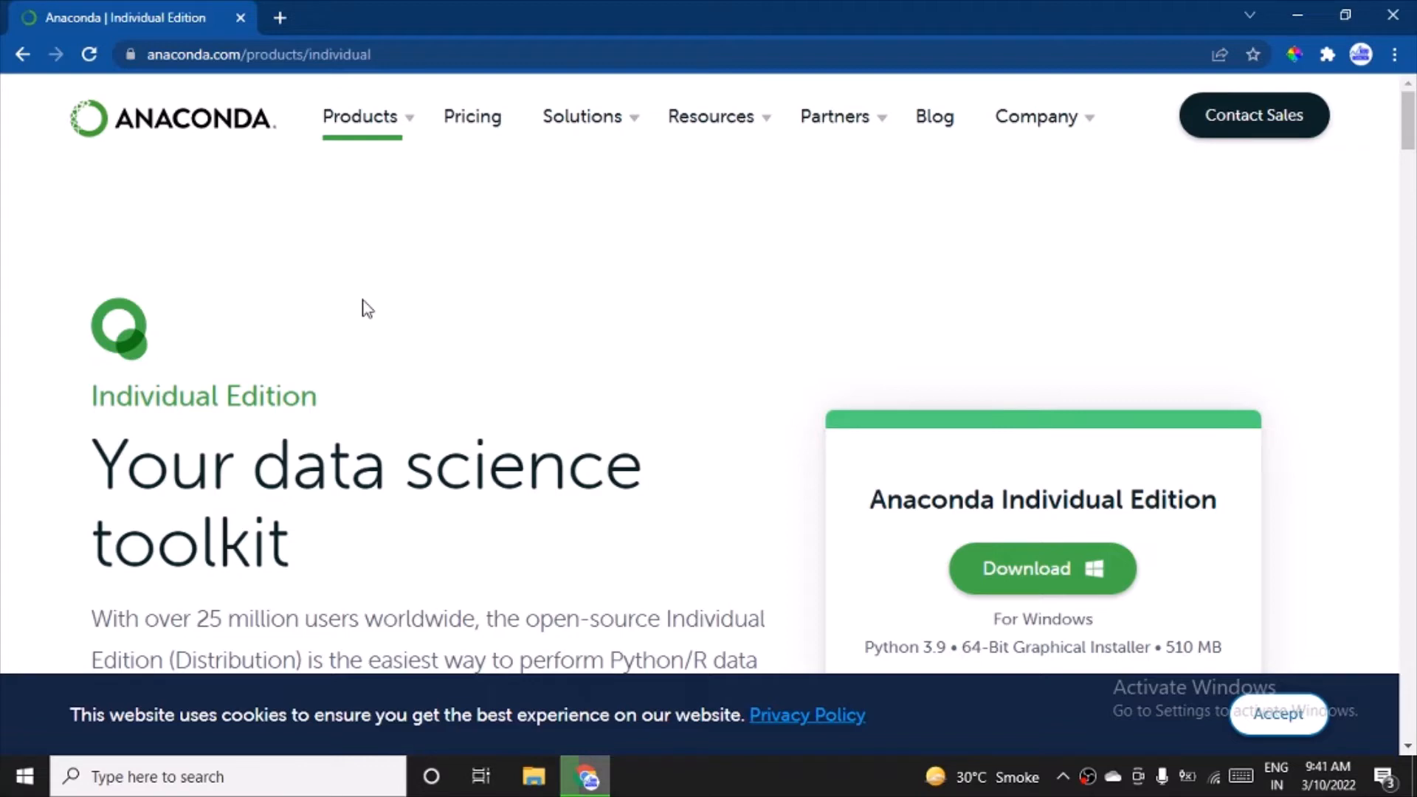
{"action": "mouse_move", "coordinate": [1097, 316]}
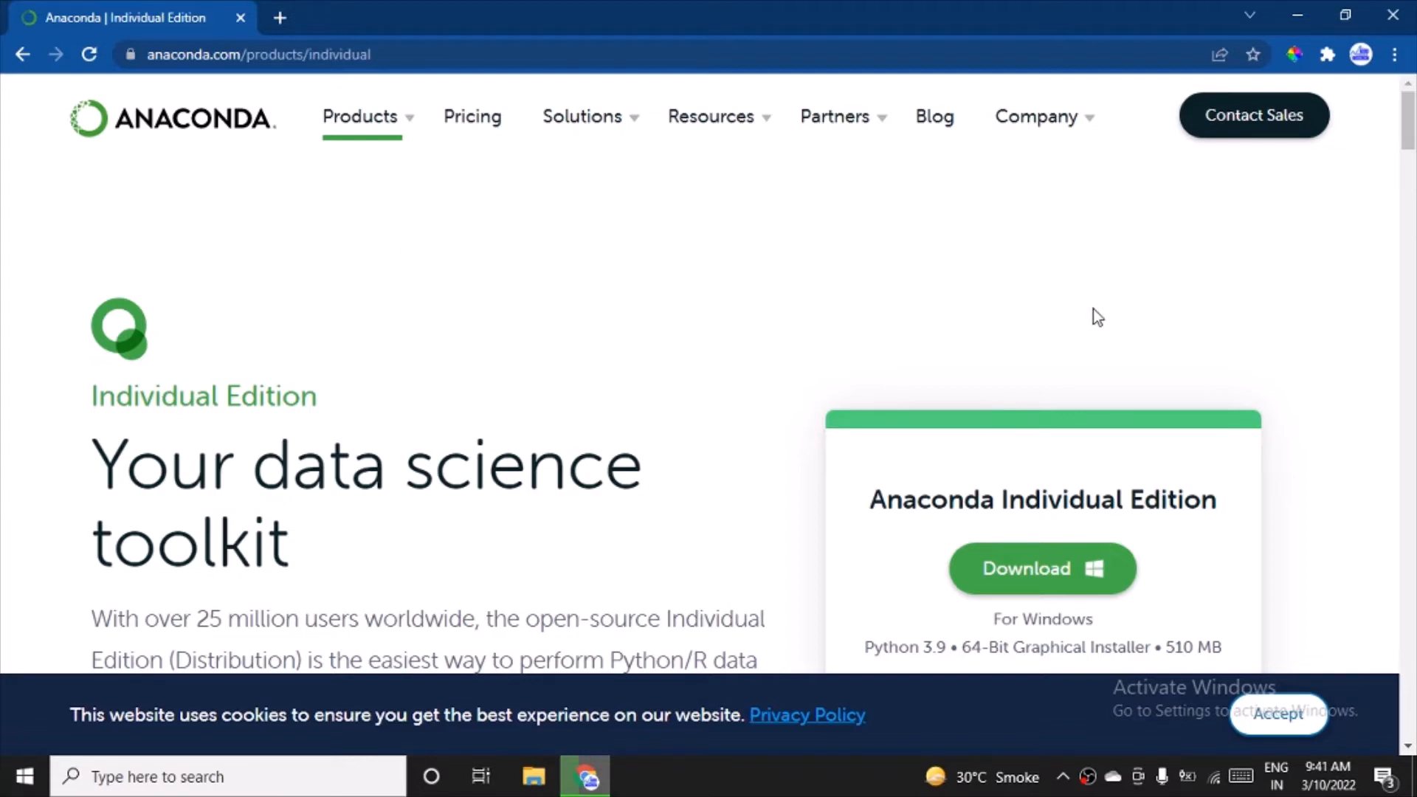
{"action": "scroll", "scroll_direction": "down", "scroll_amount": 3}
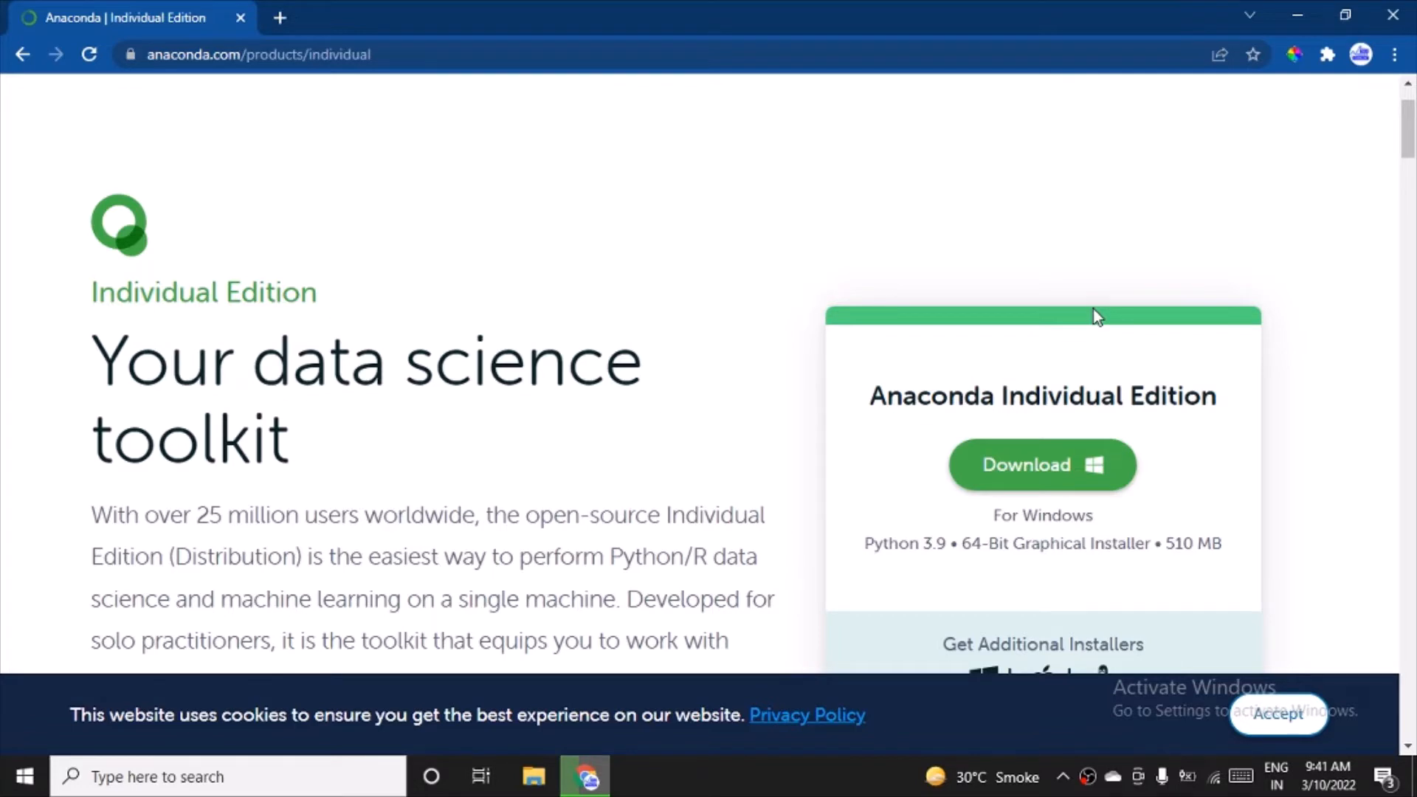
{"action": "mouse_move", "coordinate": [908, 375]}
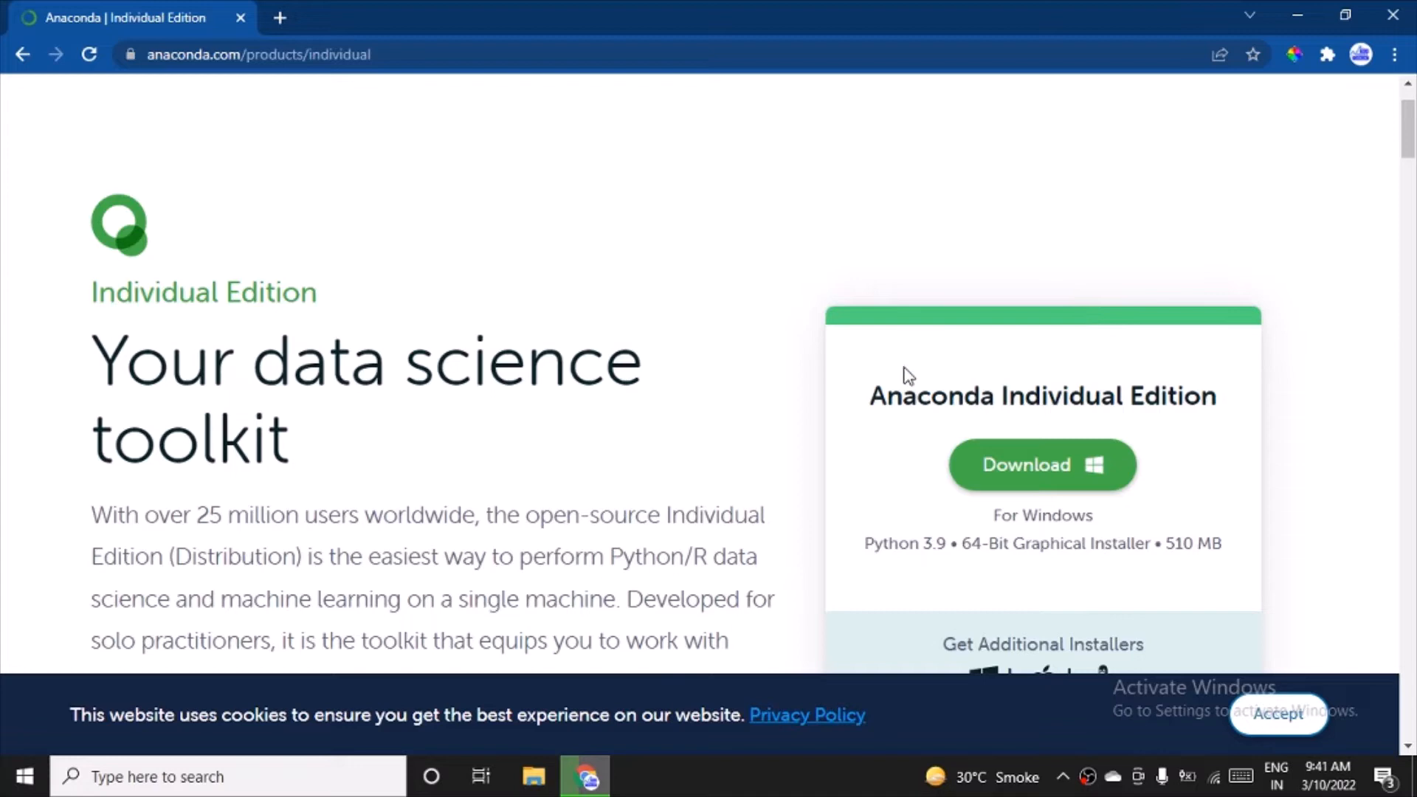
{"action": "scroll", "scroll_direction": "down", "scroll_amount": 3}
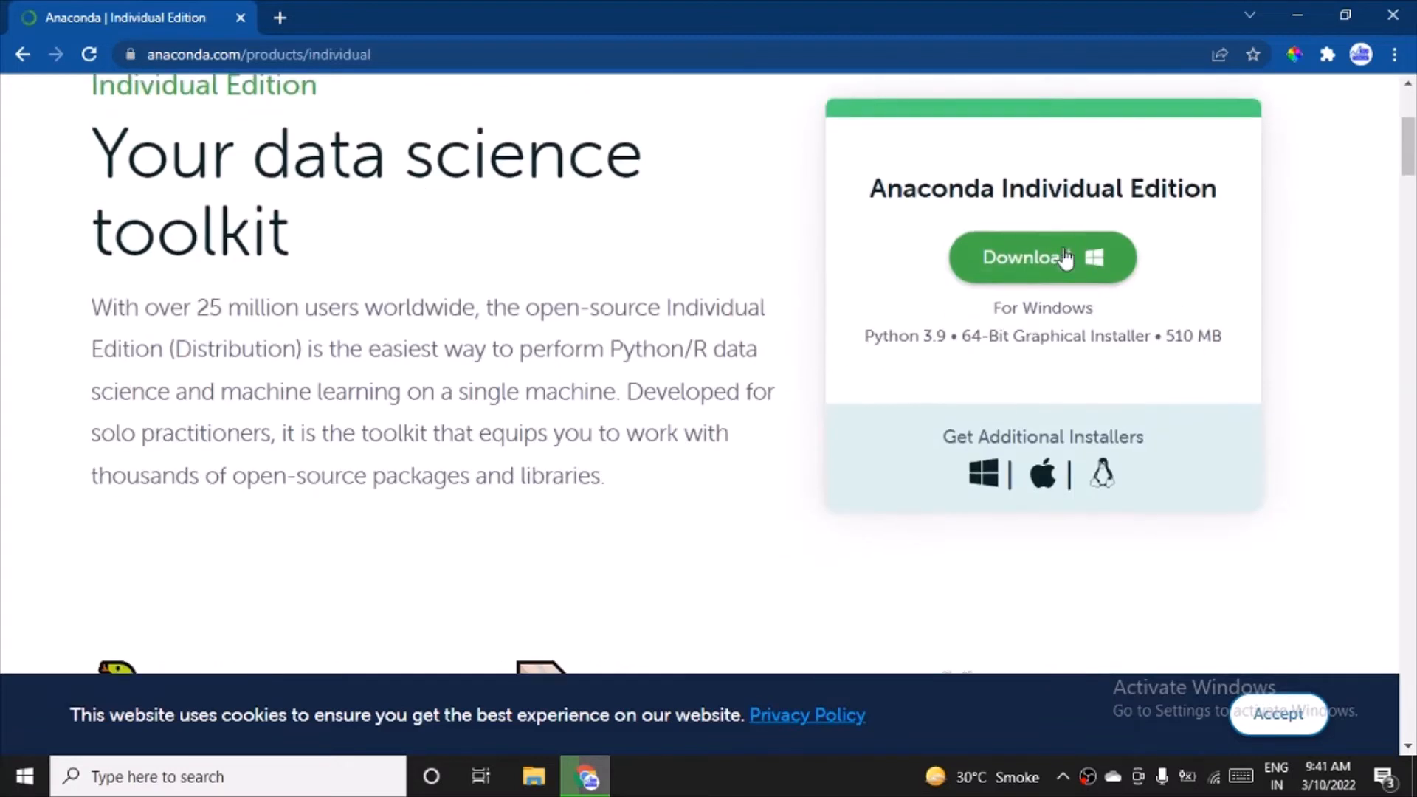
Start the Windows installer download and resume it after it pauses
{"action": "left_click", "coordinate": [1041, 257]}
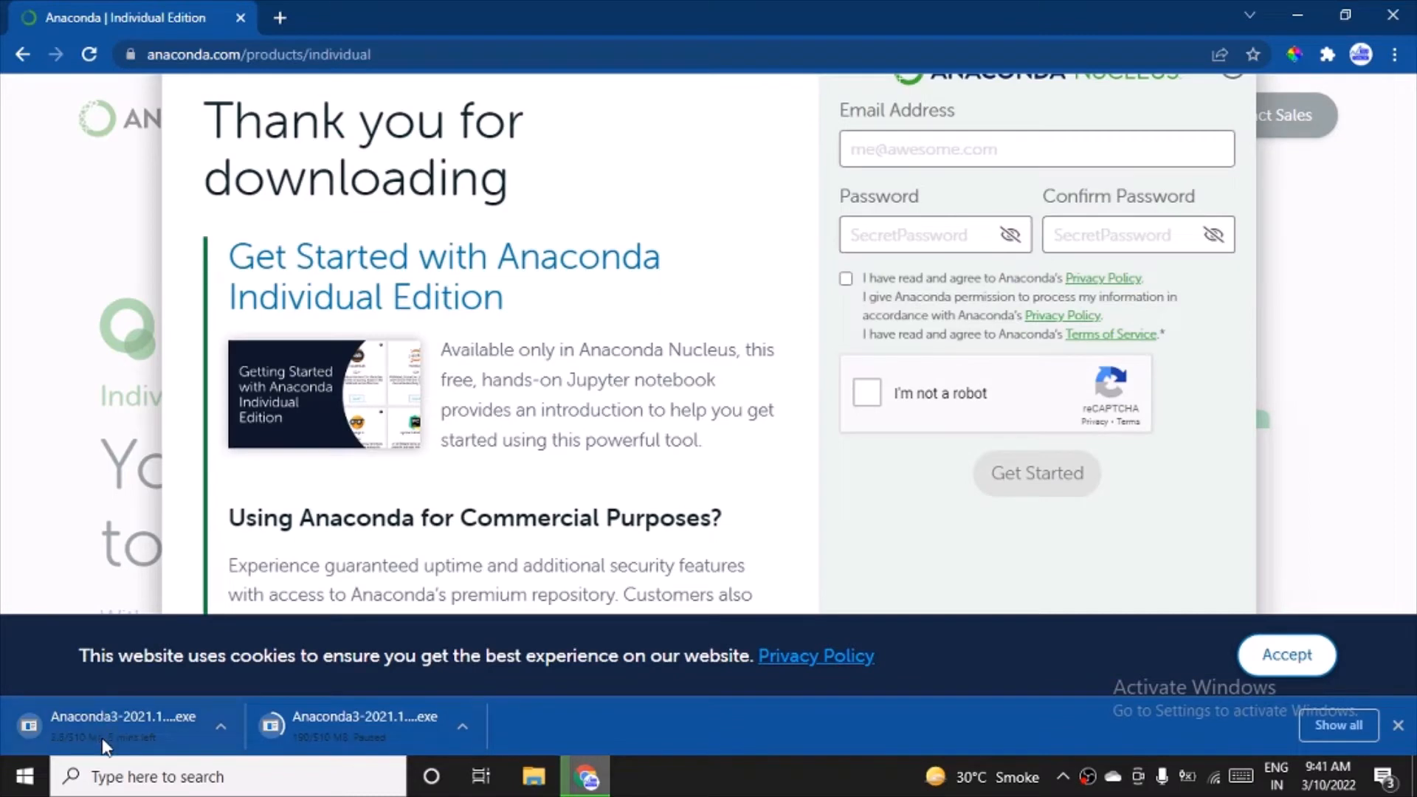
{"action": "mouse_move", "coordinate": [477, 743]}
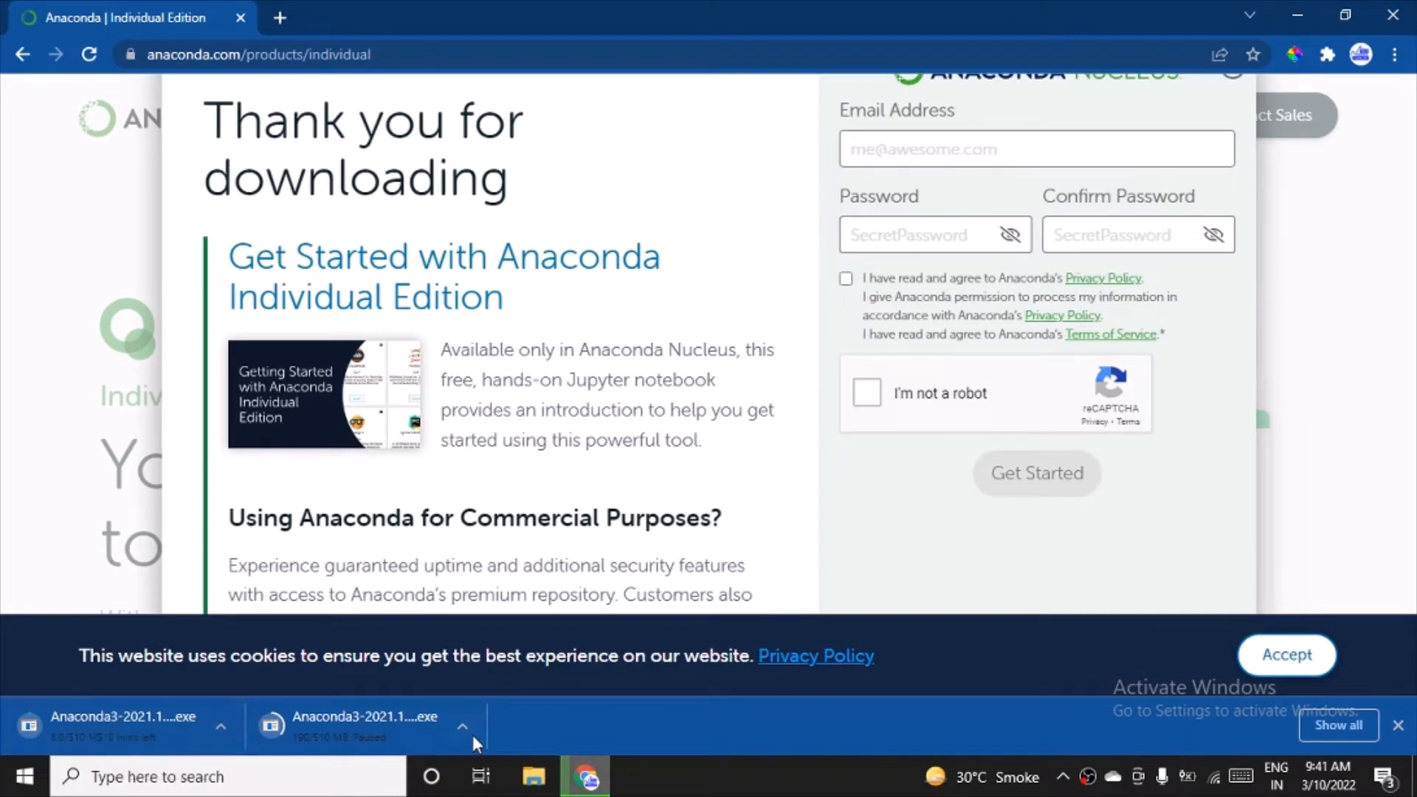
{"action": "left_click", "coordinate": [462, 728]}
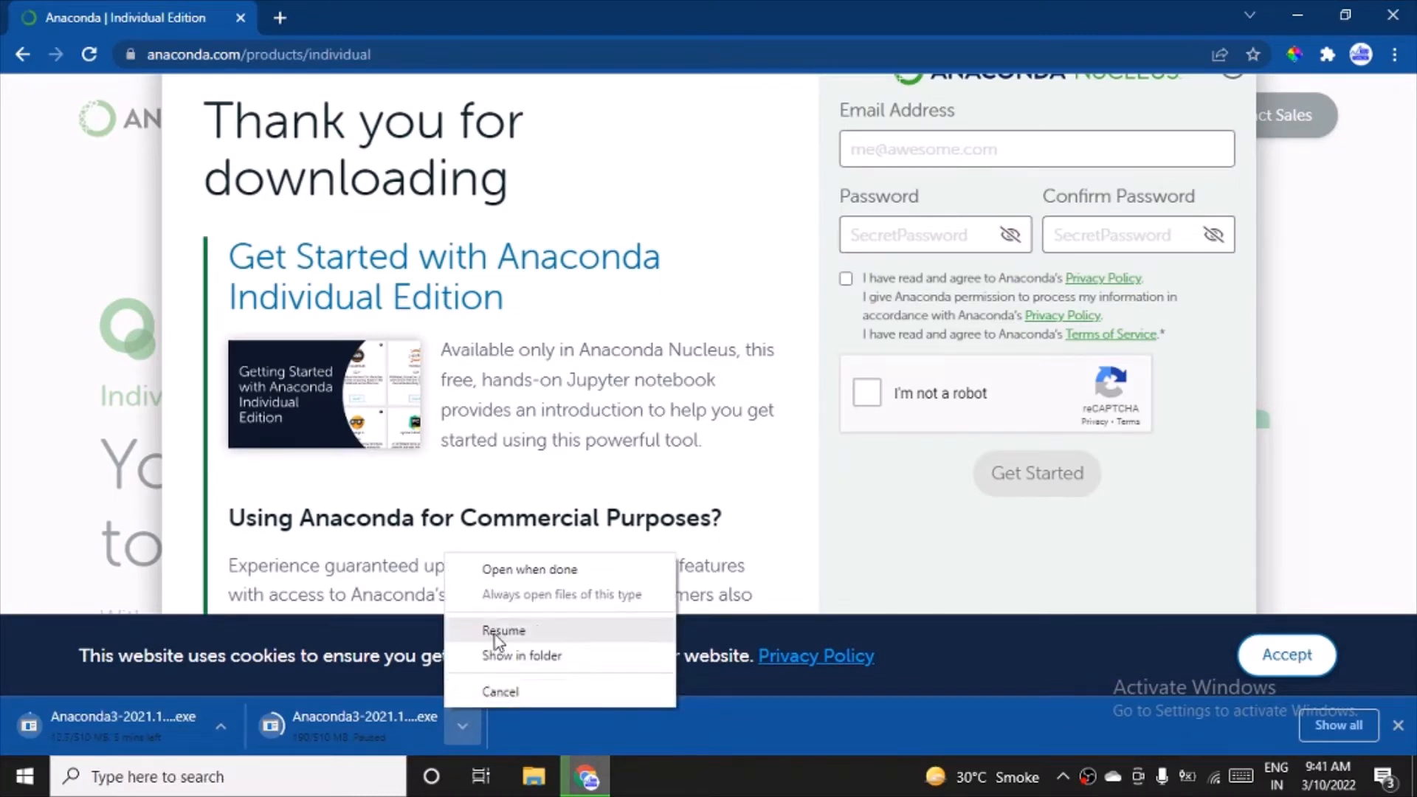
{"action": "left_click", "coordinate": [504, 631]}
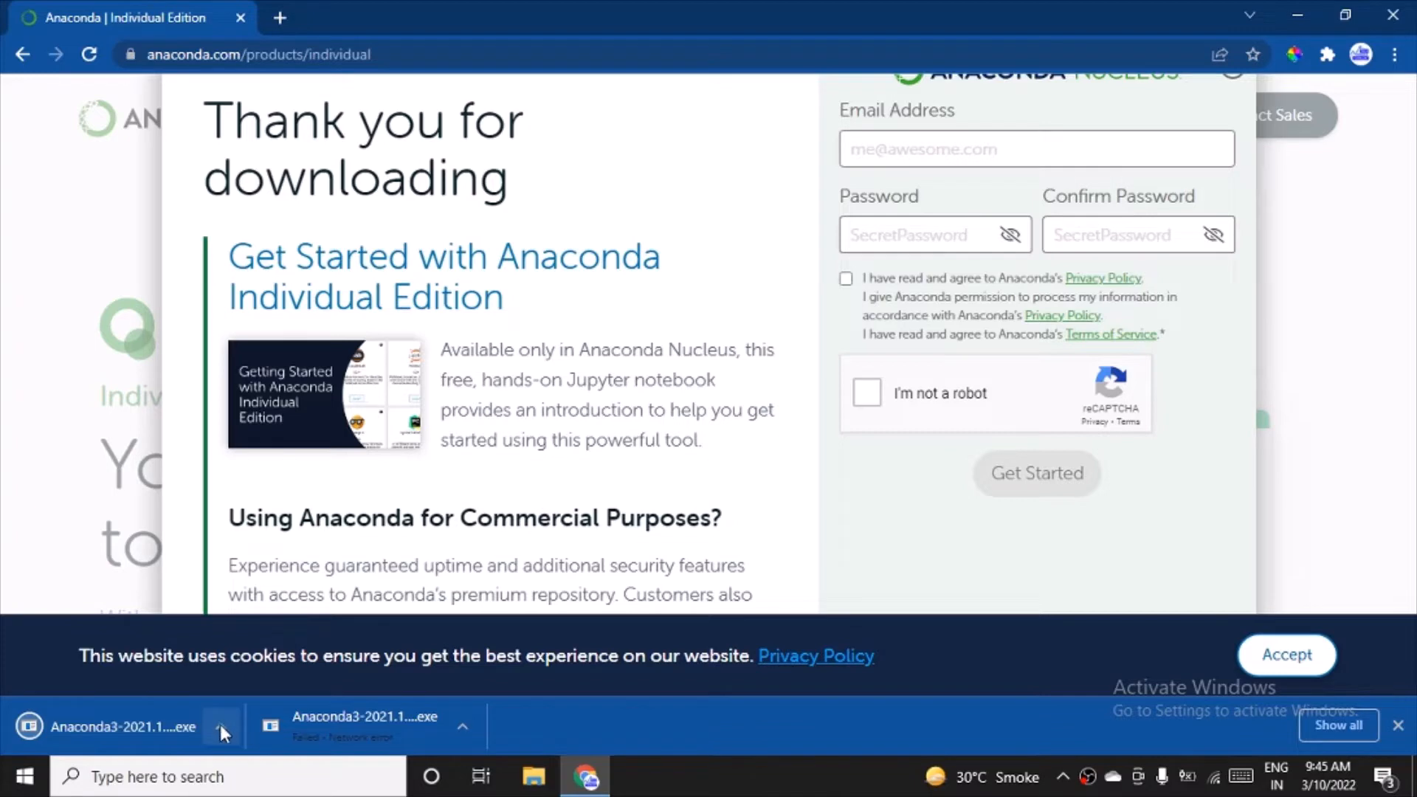
Reveal the finished Anaconda3 installer in its Downloads folder via 'Show in folder'
{"action": "left_click", "coordinate": [223, 726]}
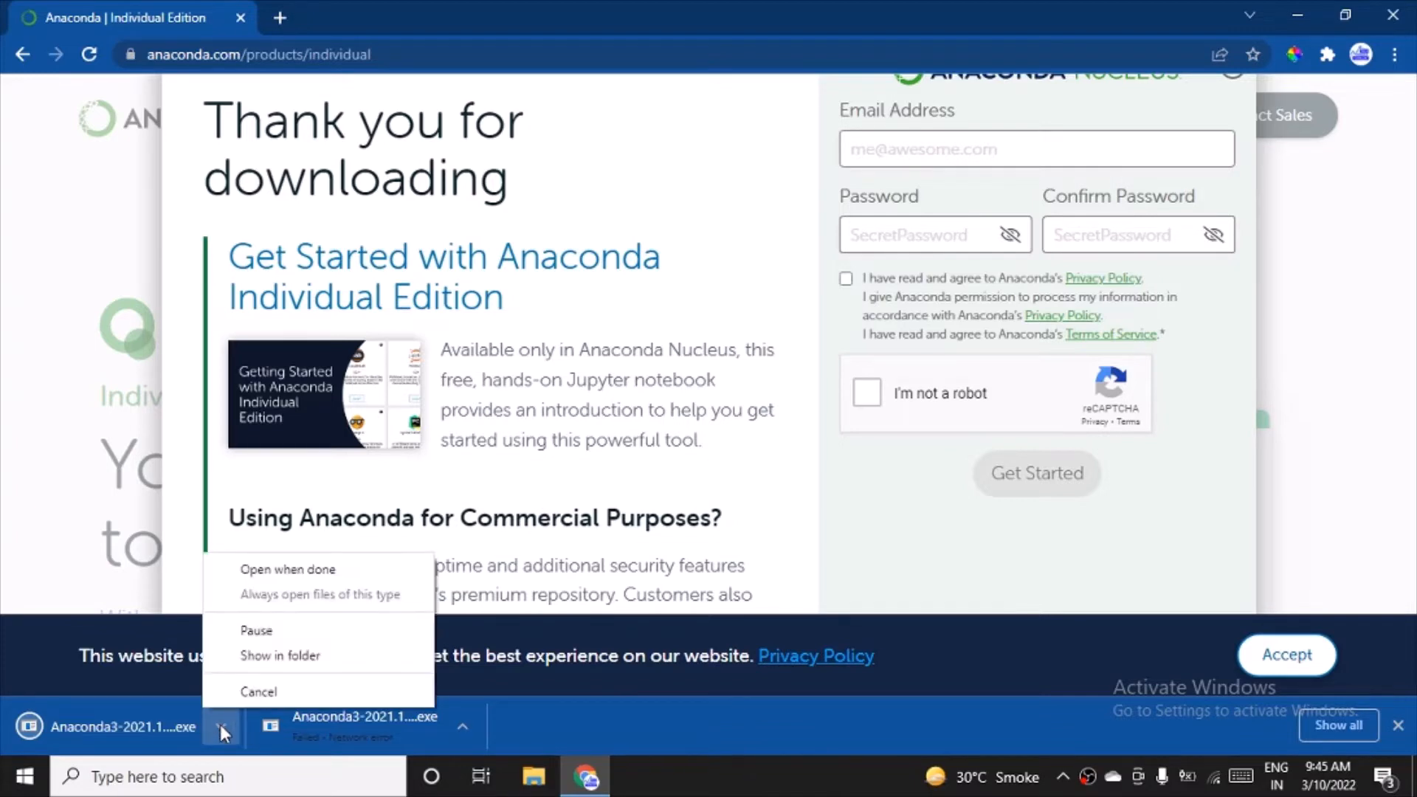
{"action": "left_click", "coordinate": [223, 730]}
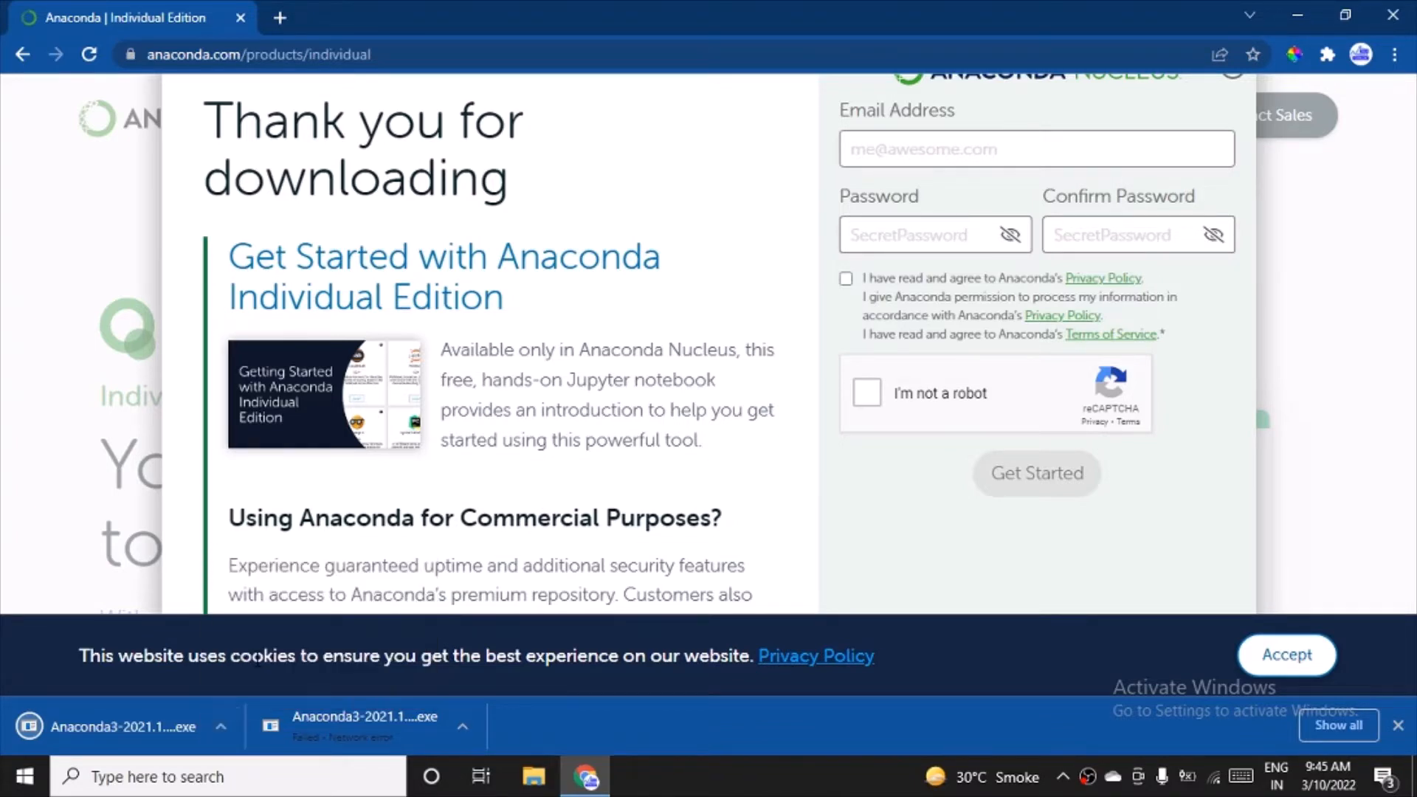
{"action": "left_click", "coordinate": [223, 728]}
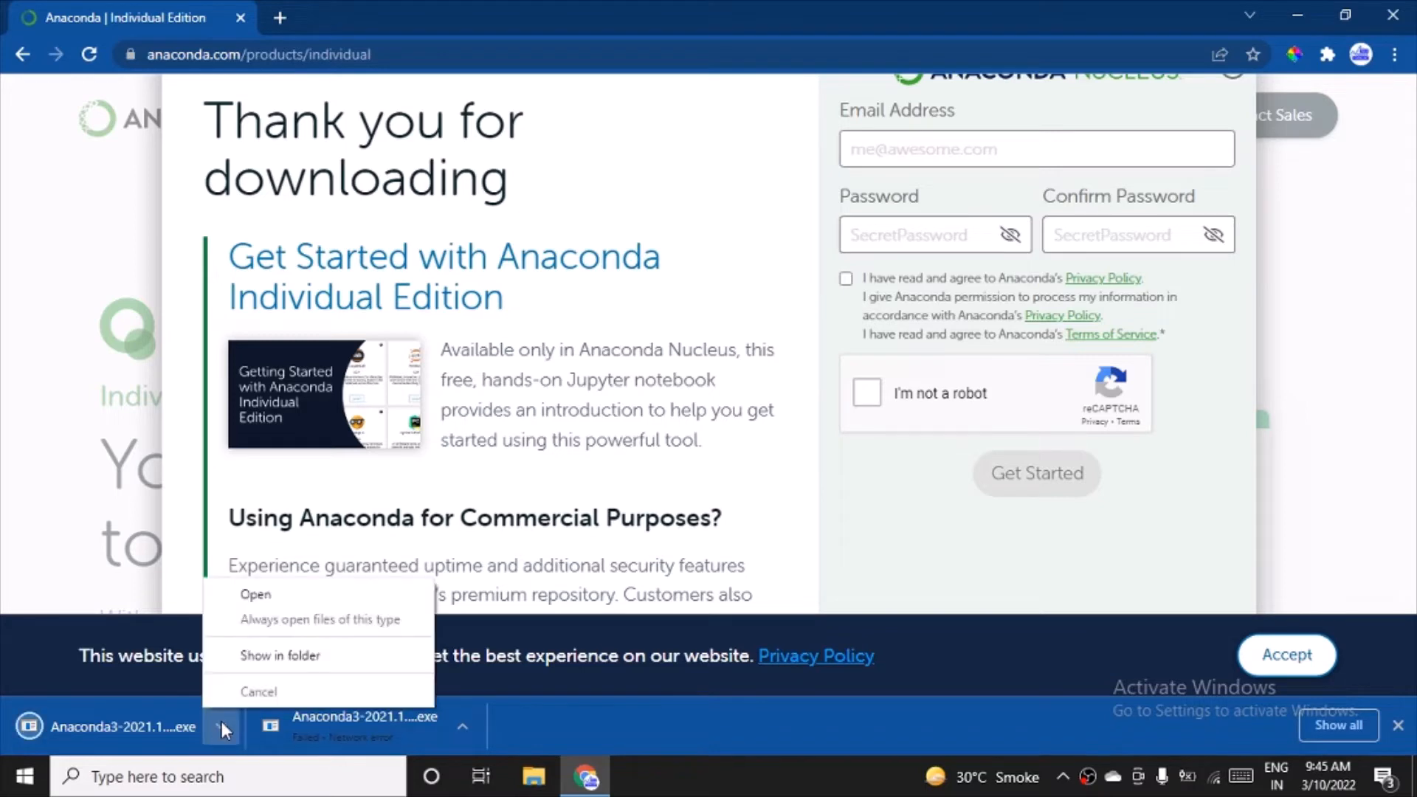
{"action": "left_click", "coordinate": [280, 656]}
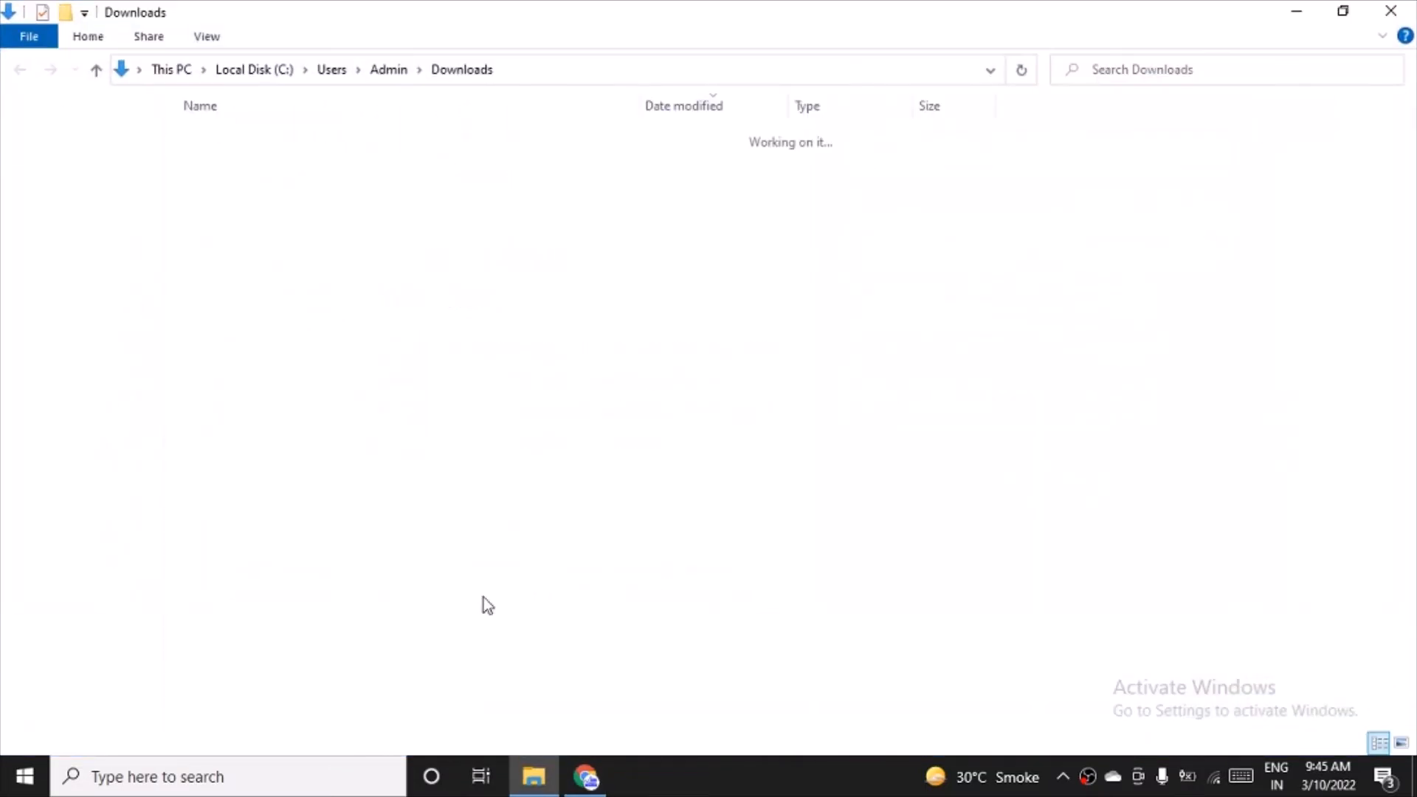
Launch Anaconda3-2021.11-Windows-x86_64 (1).exe from the Downloads folder
{"action": "left_click", "coordinate": [335, 164]}
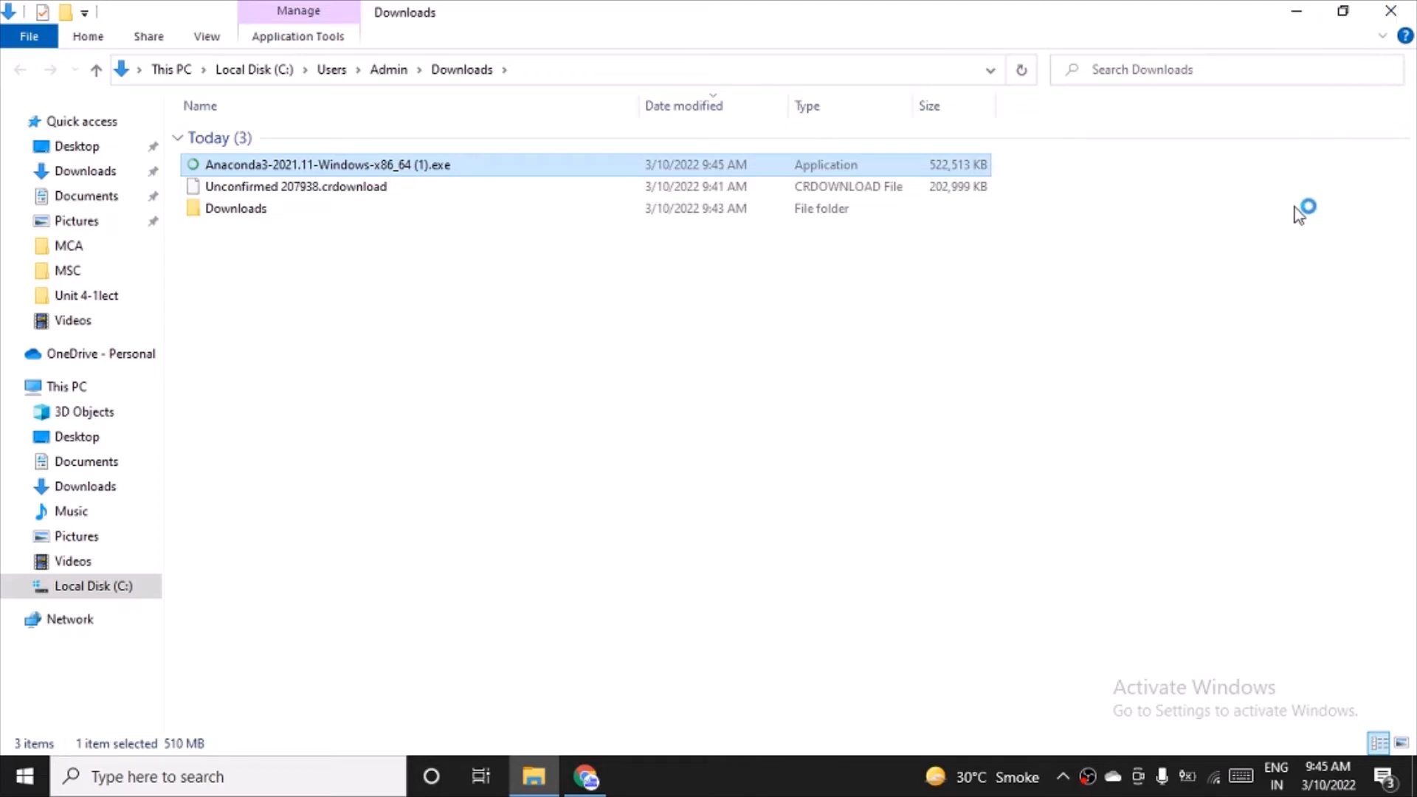
{"action": "mouse_move", "coordinate": [1299, 12]}
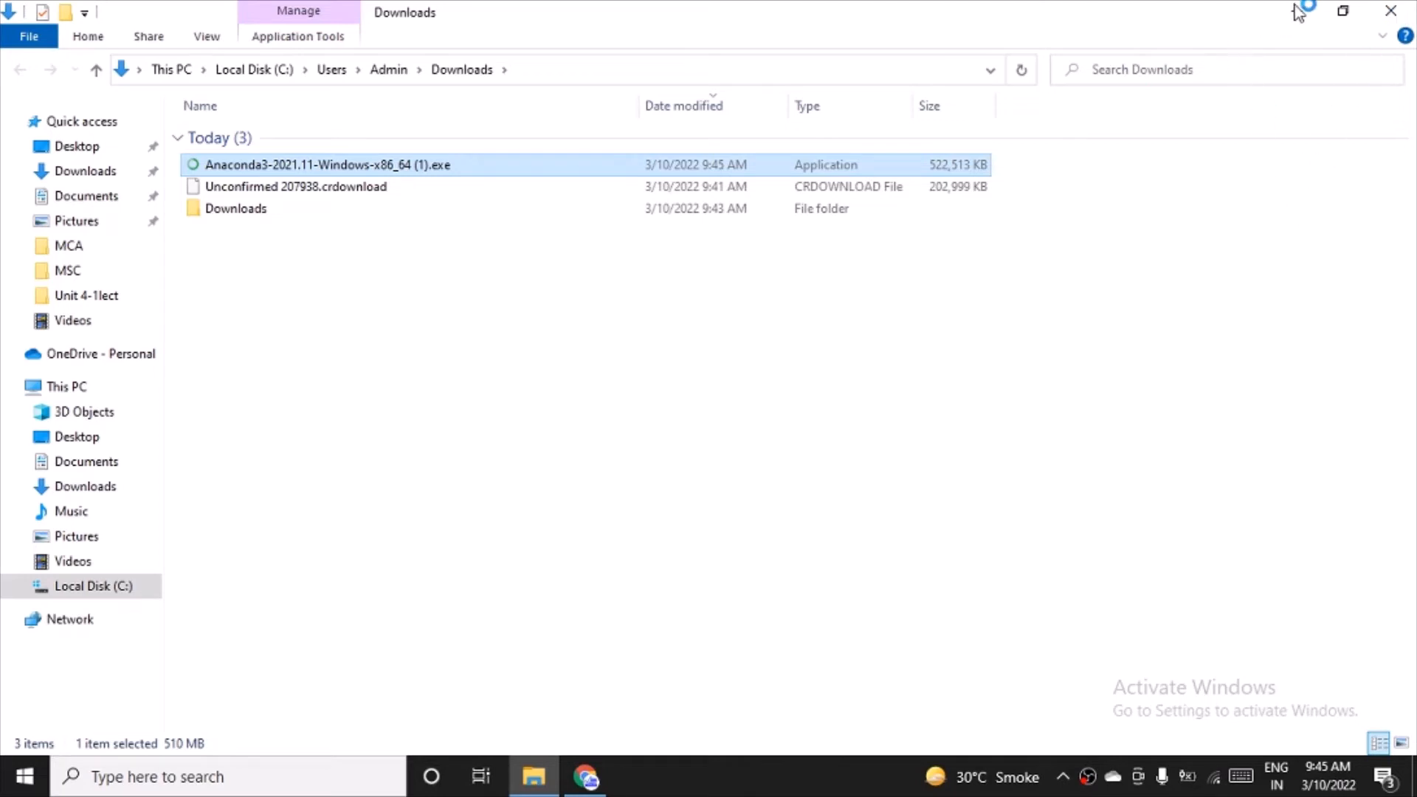
{"action": "double_click", "coordinate": [327, 164]}
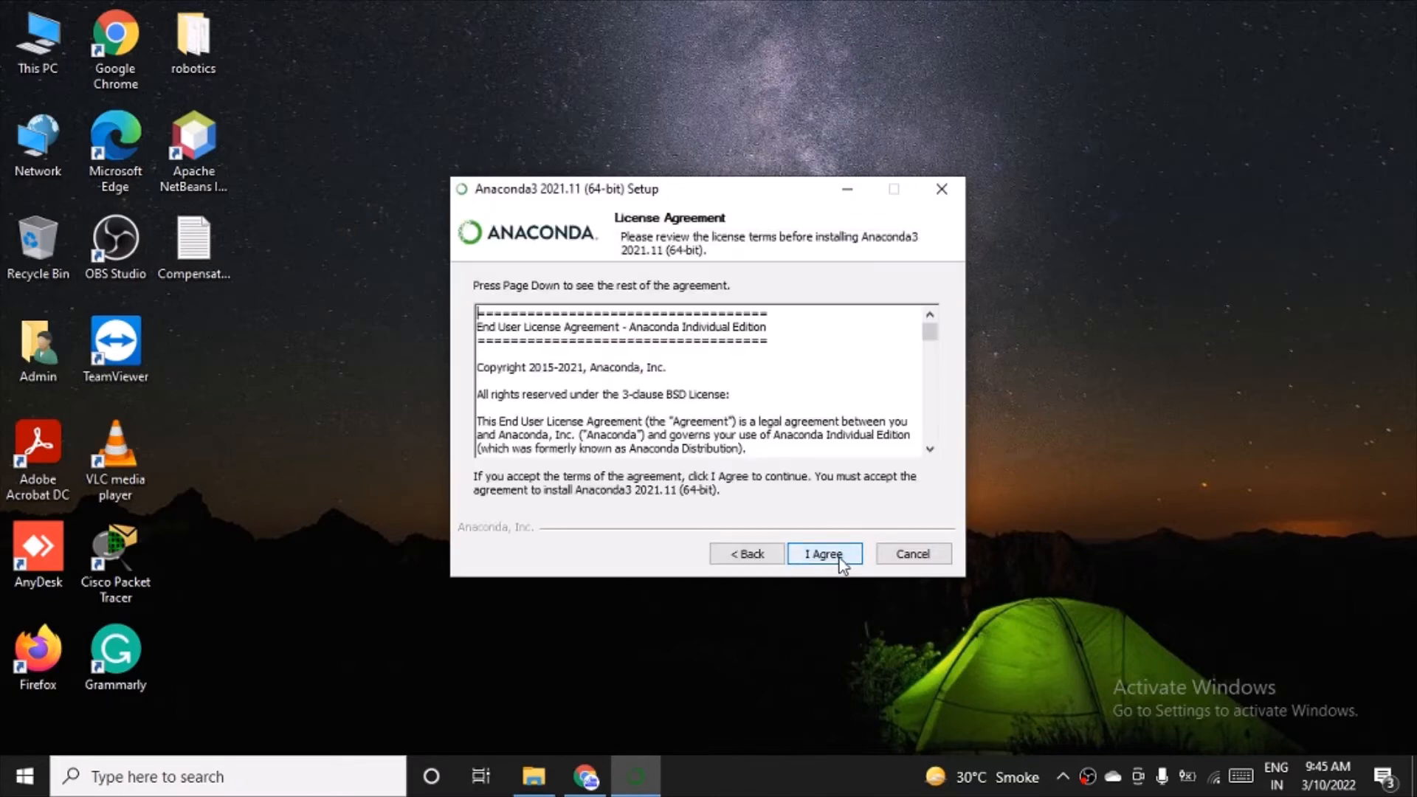
Accept the license and choose a 'Just Me (recommended)' installation, reaching Choose Install Location
{"action": "left_click", "coordinate": [823, 553]}
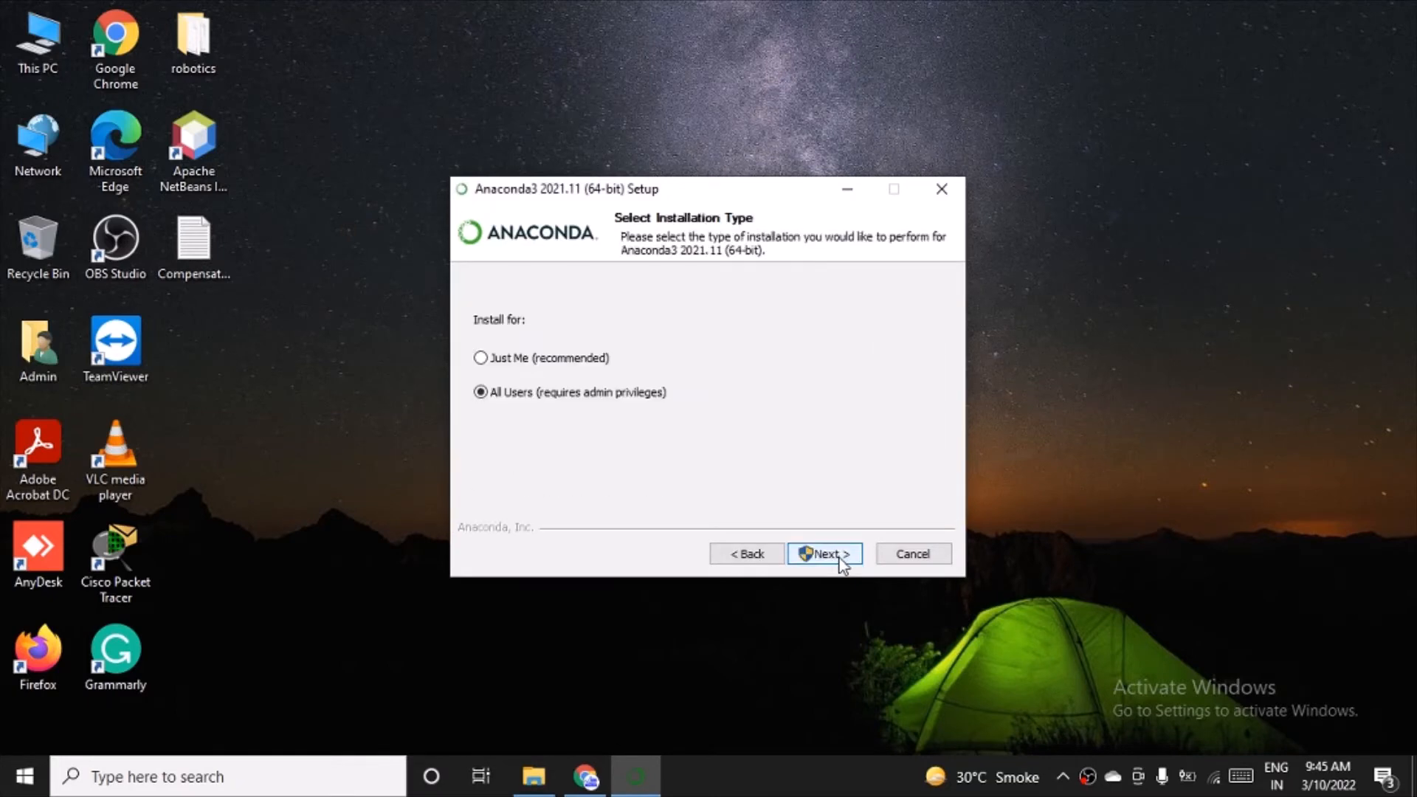
{"action": "mouse_move", "coordinate": [556, 378]}
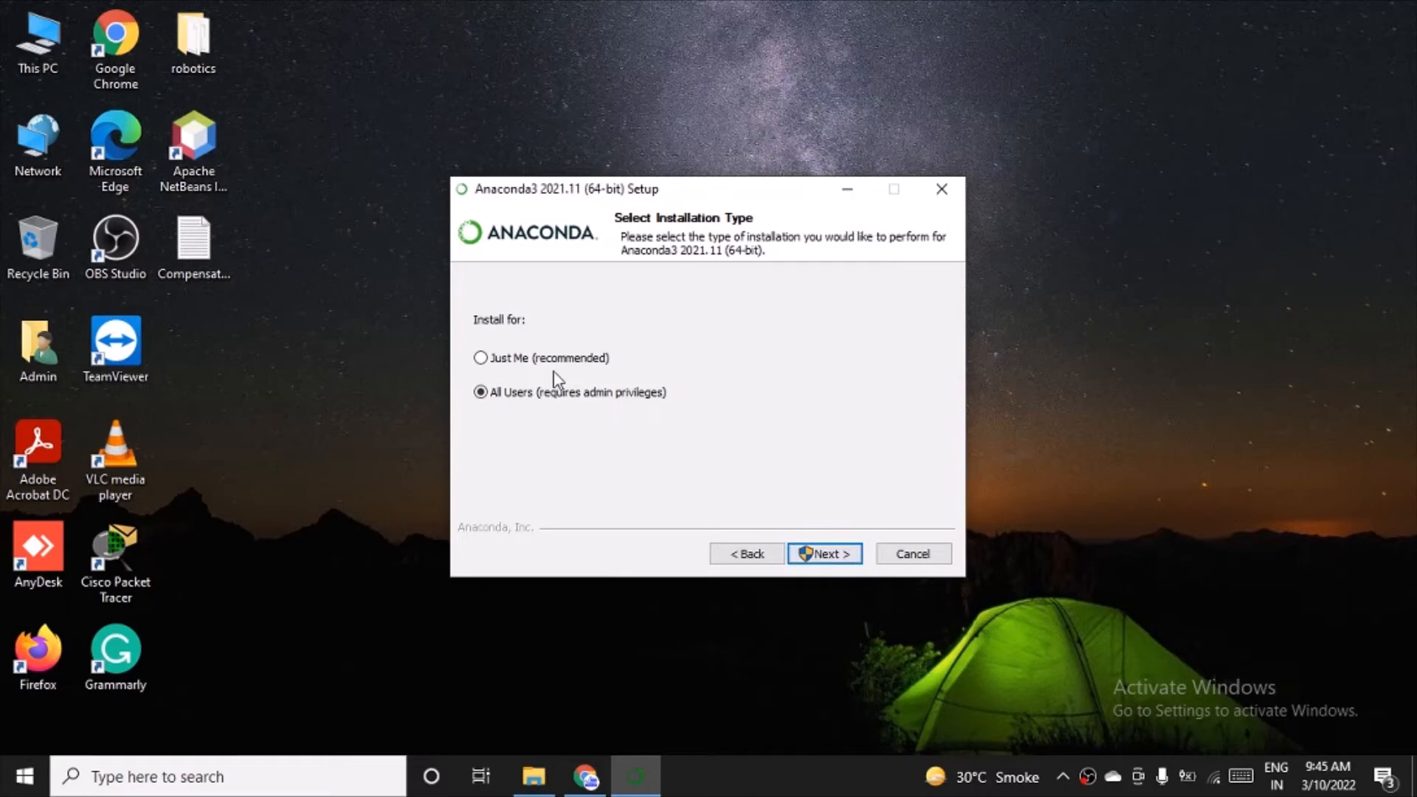
{"action": "mouse_move", "coordinate": [639, 390]}
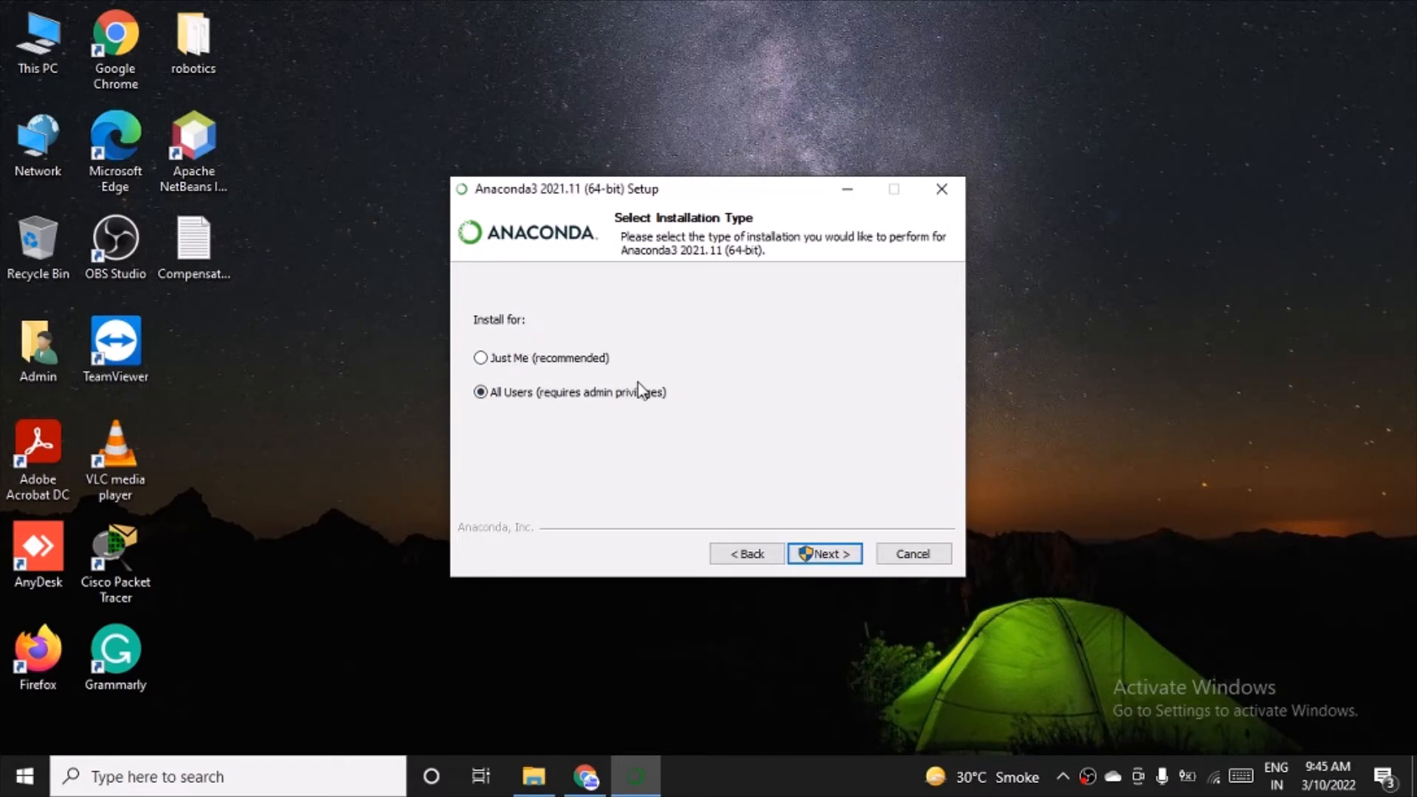
{"action": "mouse_move", "coordinate": [614, 437]}
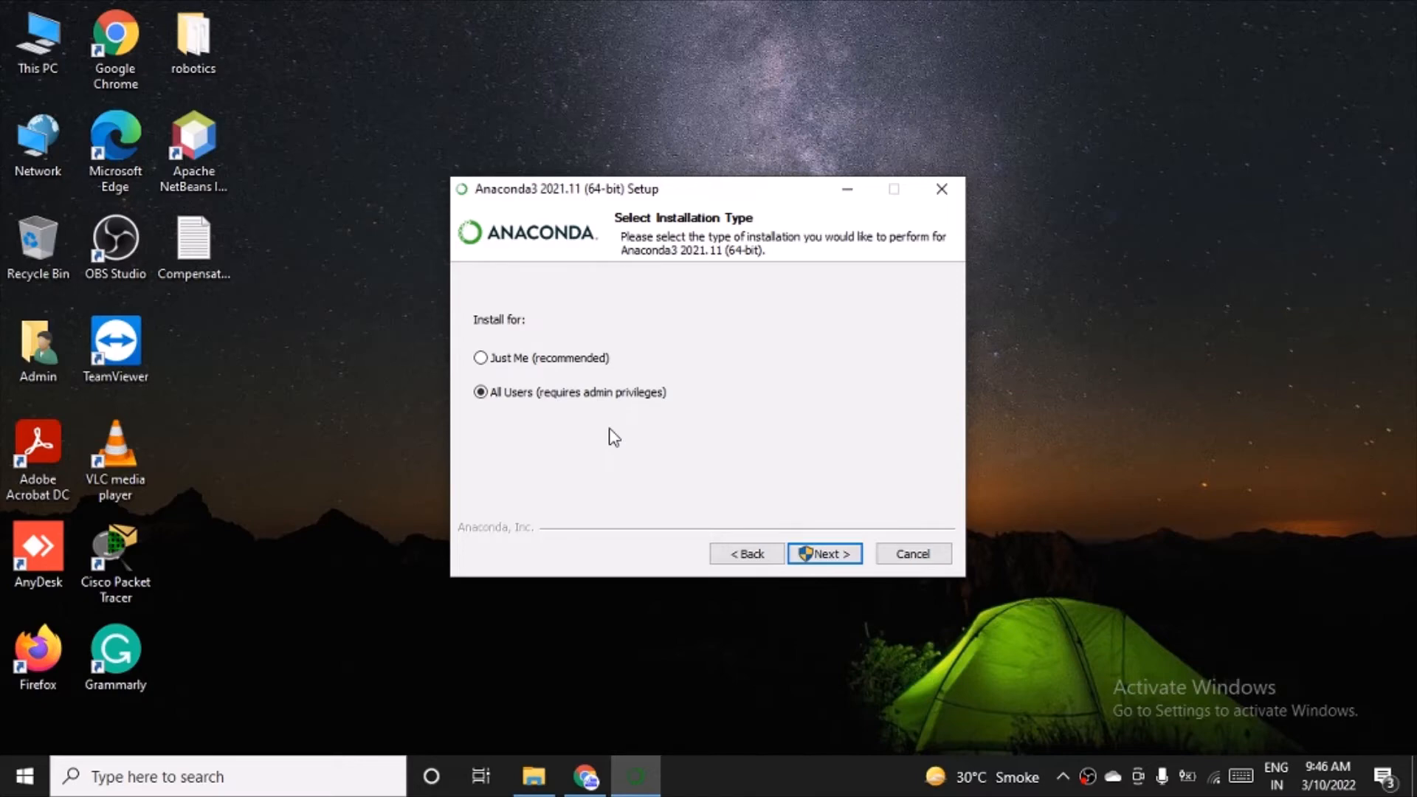
{"action": "mouse_move", "coordinate": [551, 386]}
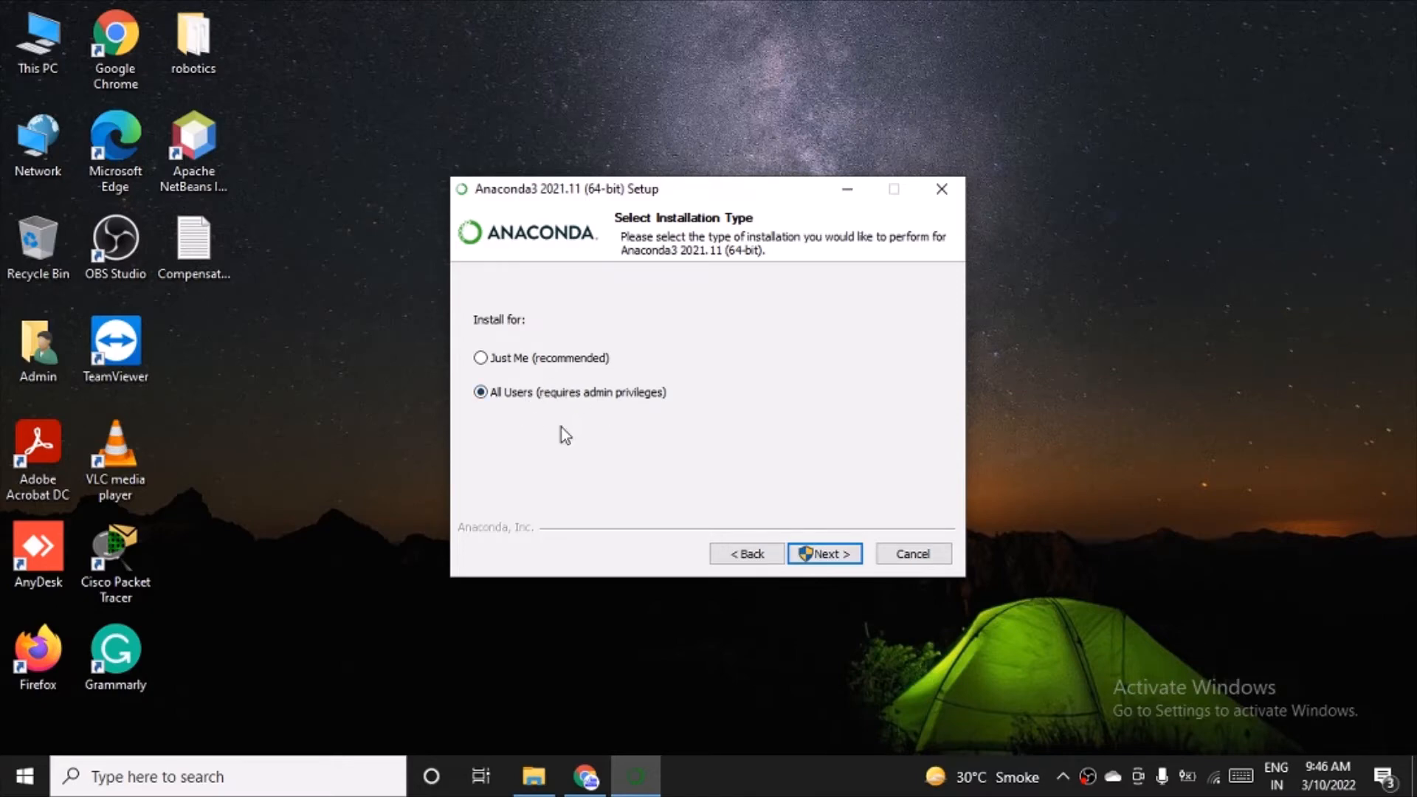
{"action": "left_click", "coordinate": [482, 357]}
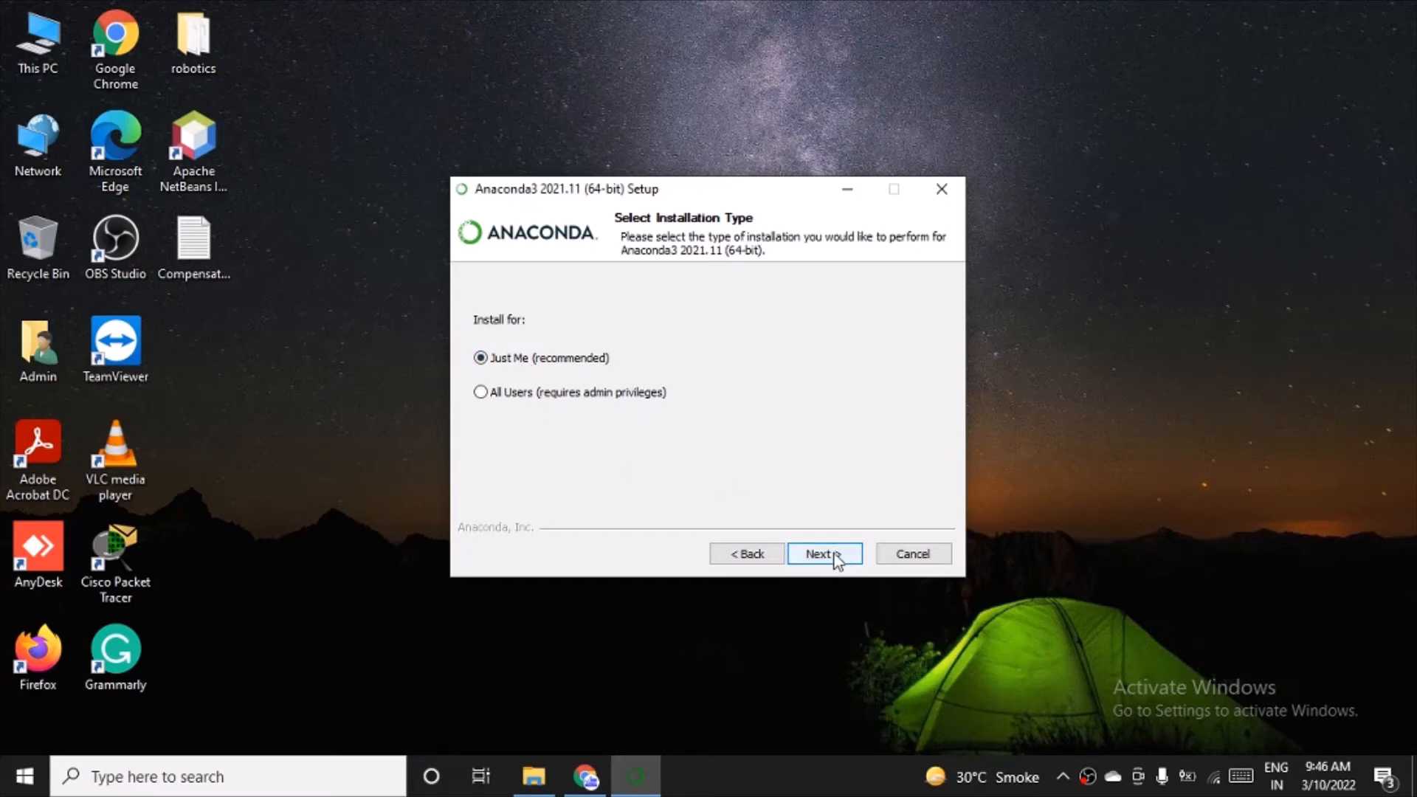
{"action": "left_click", "coordinate": [824, 553]}
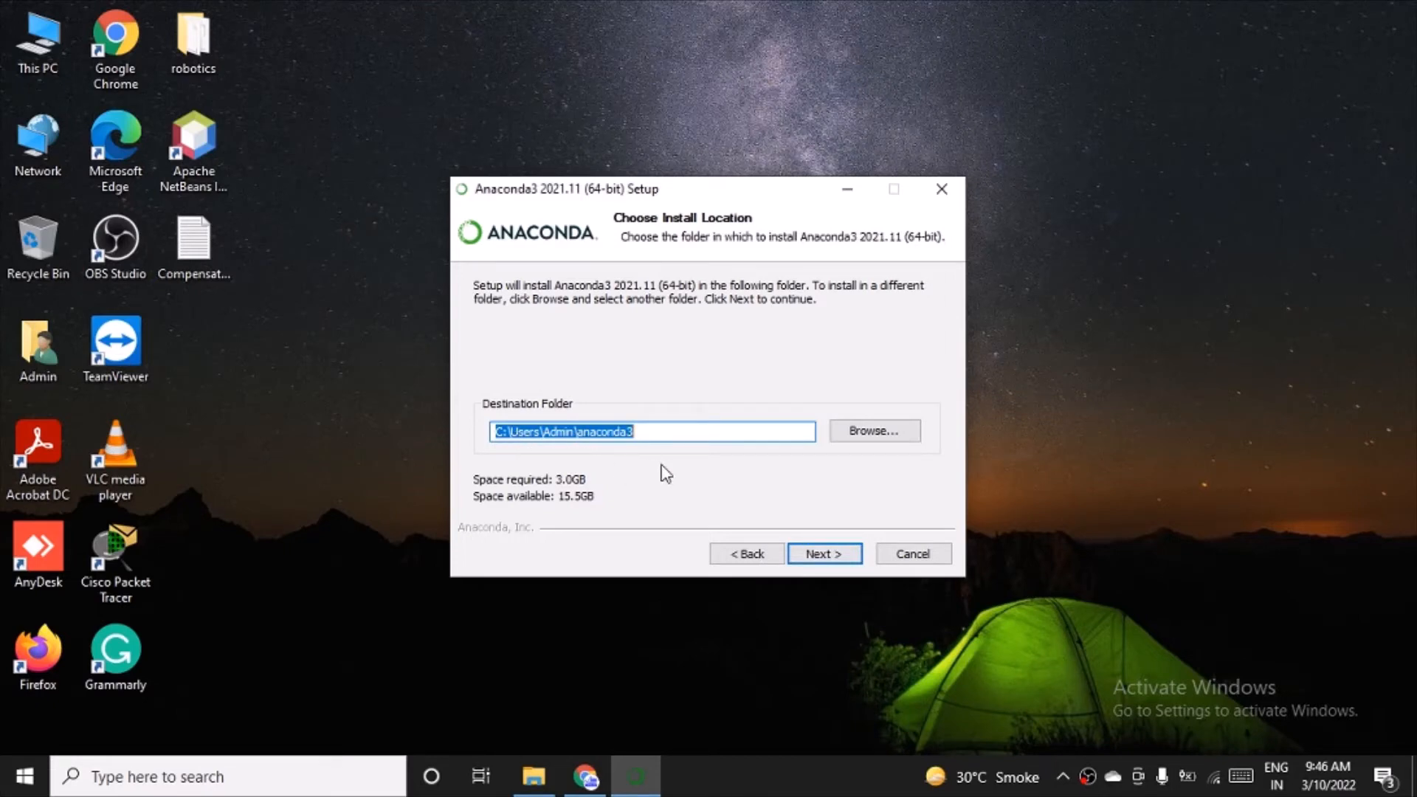
{"action": "mouse_move", "coordinate": [561, 501]}
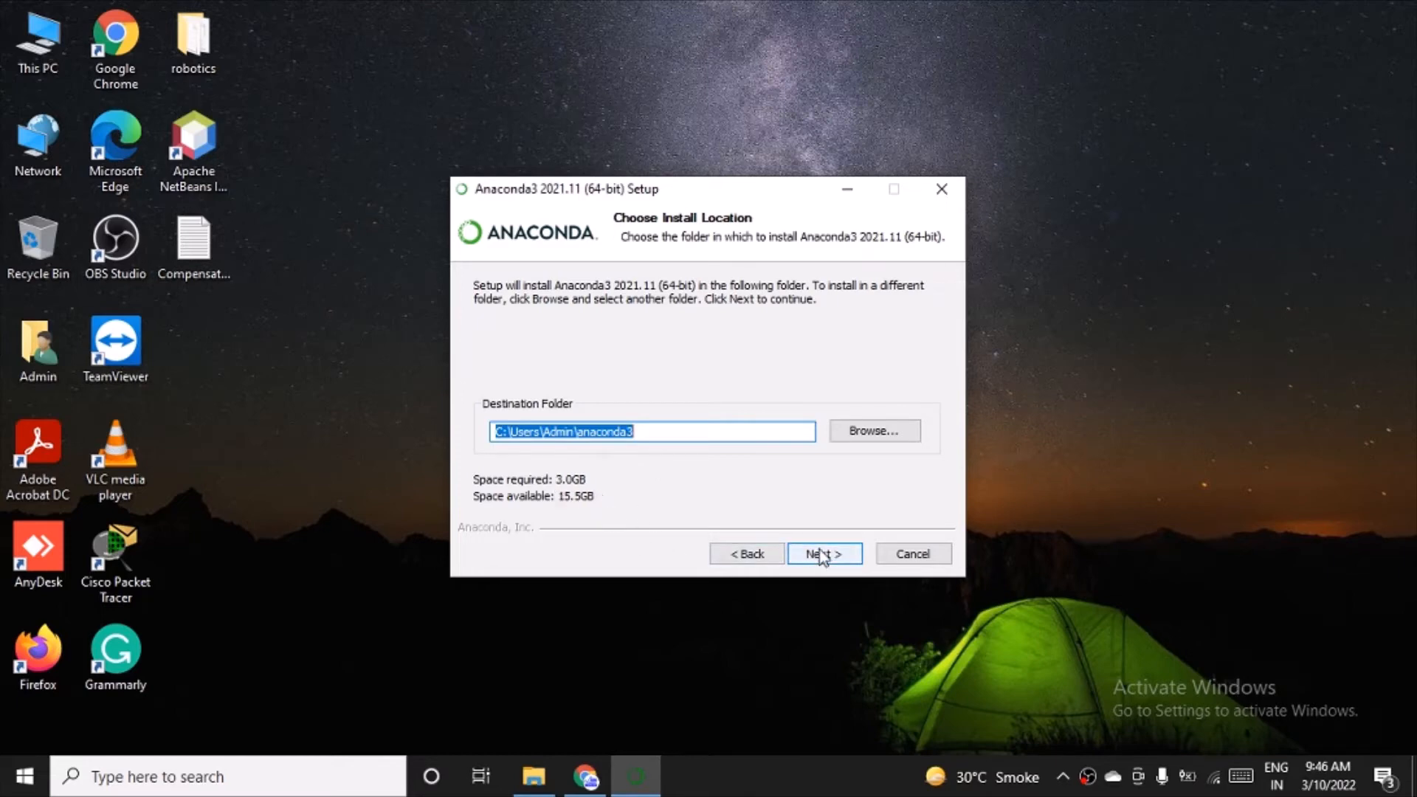
Keep the default folder, leave Anaconda3 off the PATH but registered as default Python 3.9, and install
{"action": "left_click", "coordinate": [824, 554]}
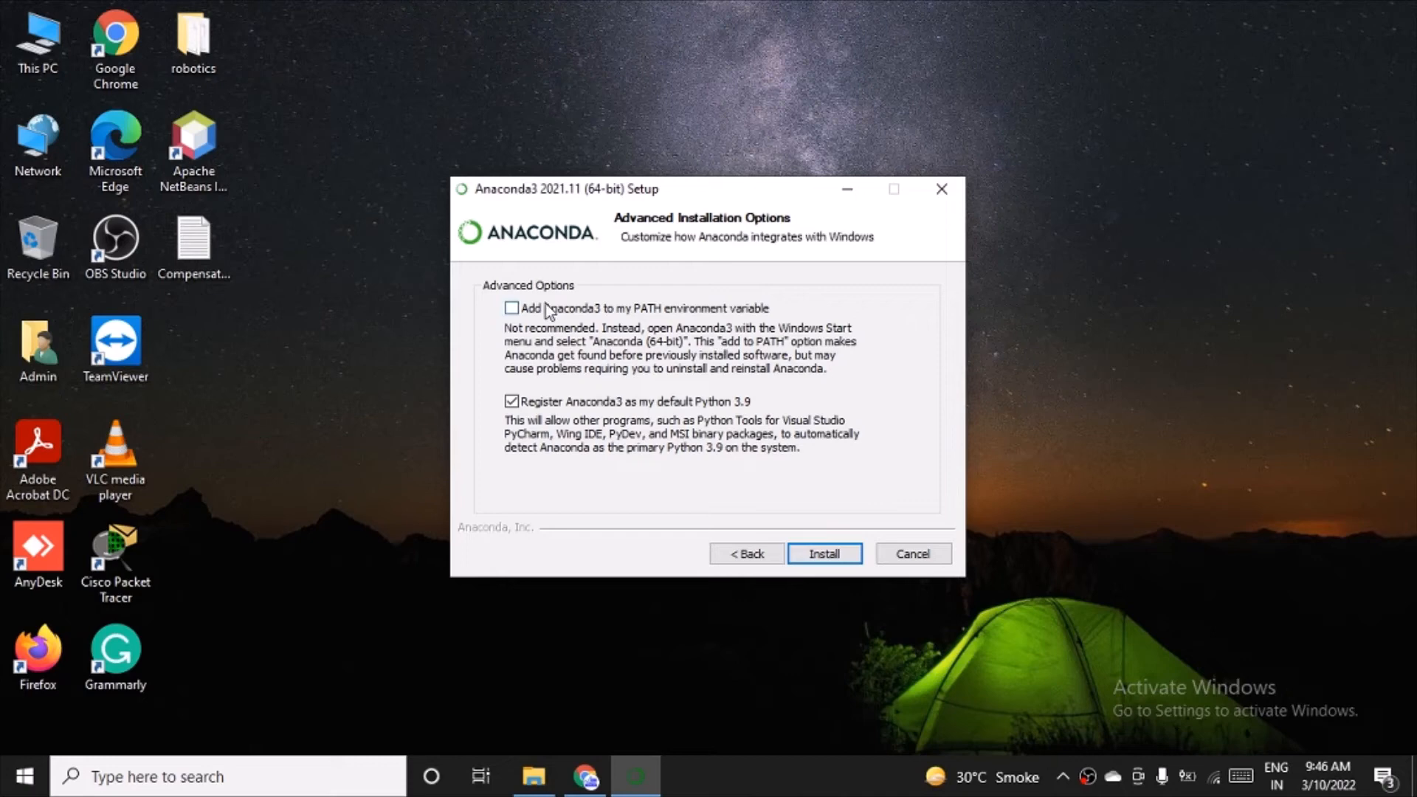
{"action": "left_click", "coordinate": [513, 309]}
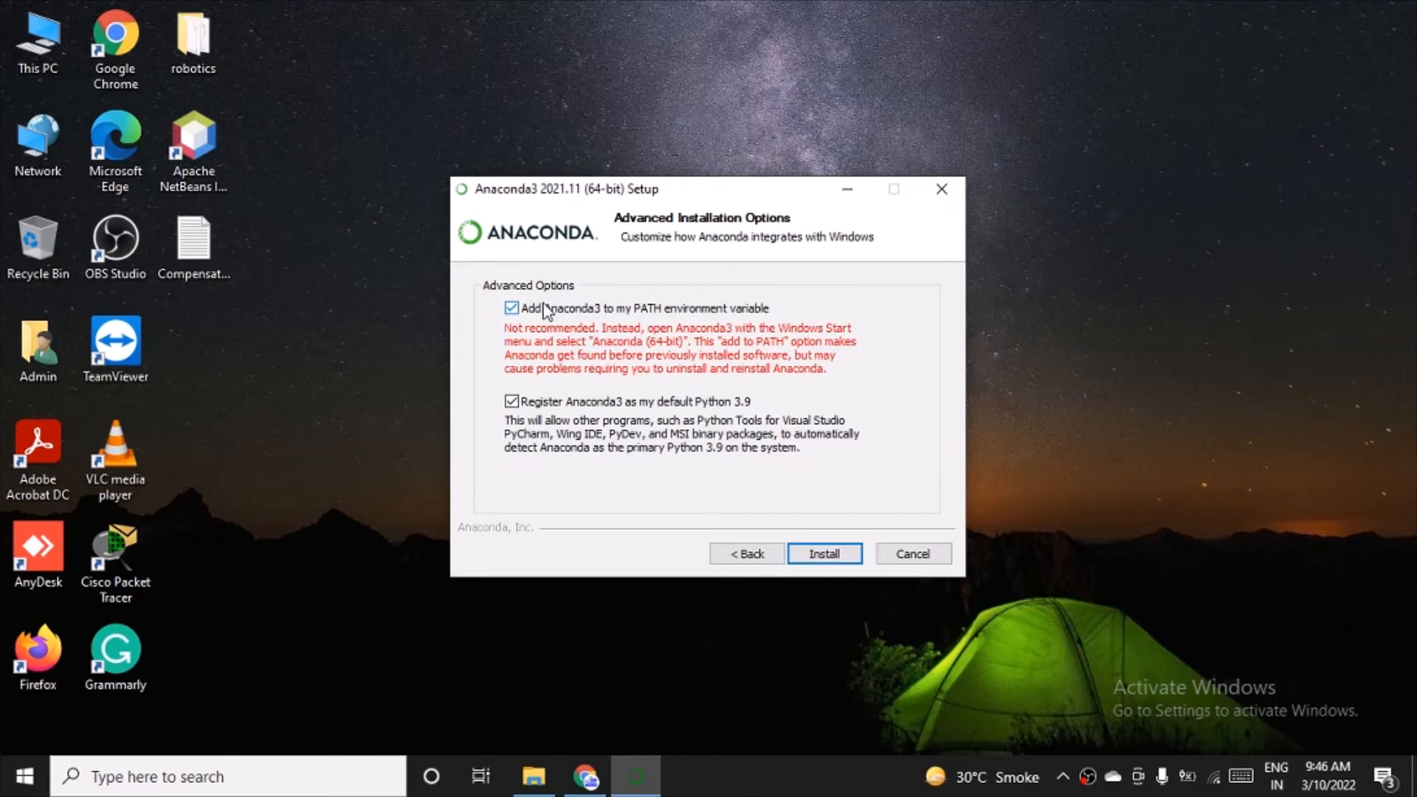
{"action": "left_click", "coordinate": [512, 309]}
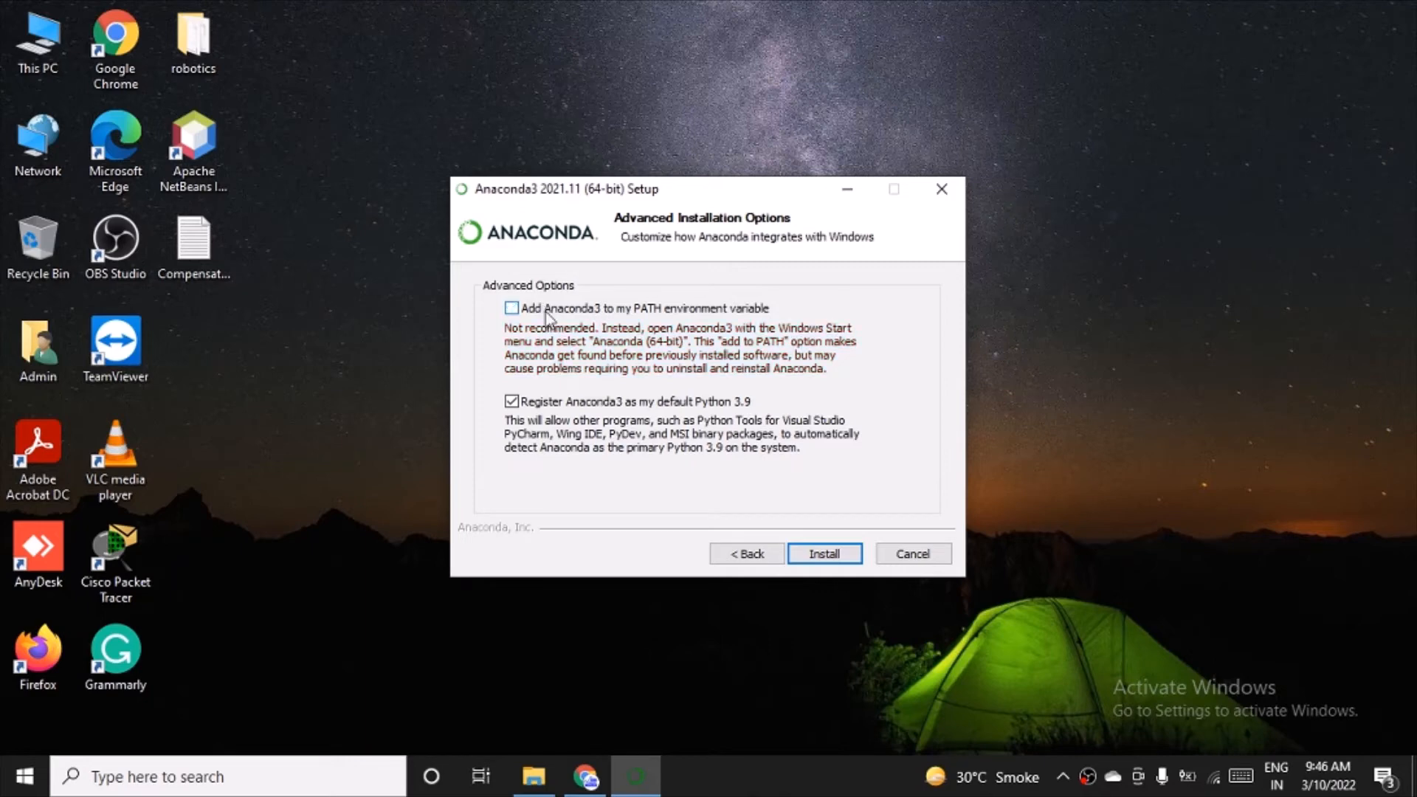
{"action": "left_click", "coordinate": [824, 553]}
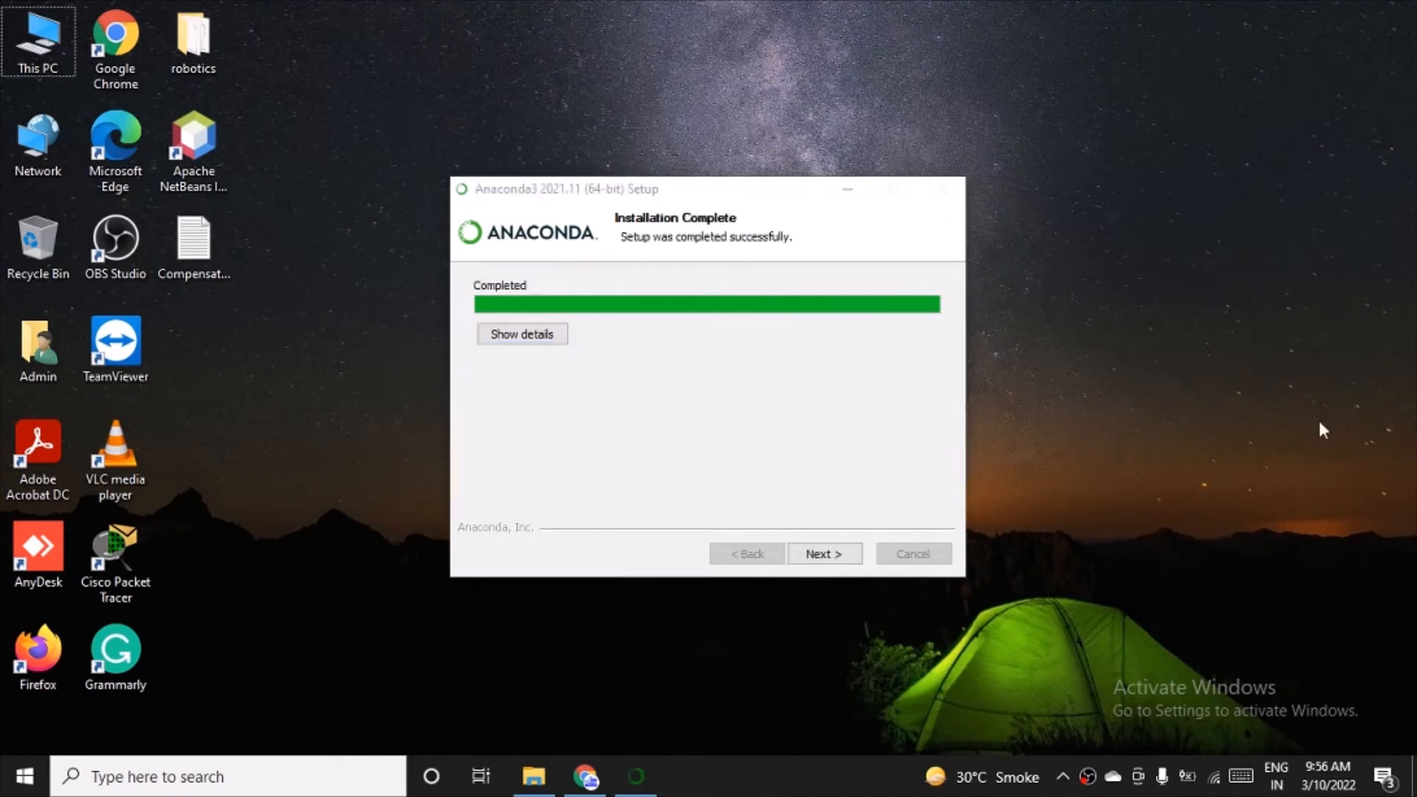
{"action": "mouse_move", "coordinate": [1327, 412]}
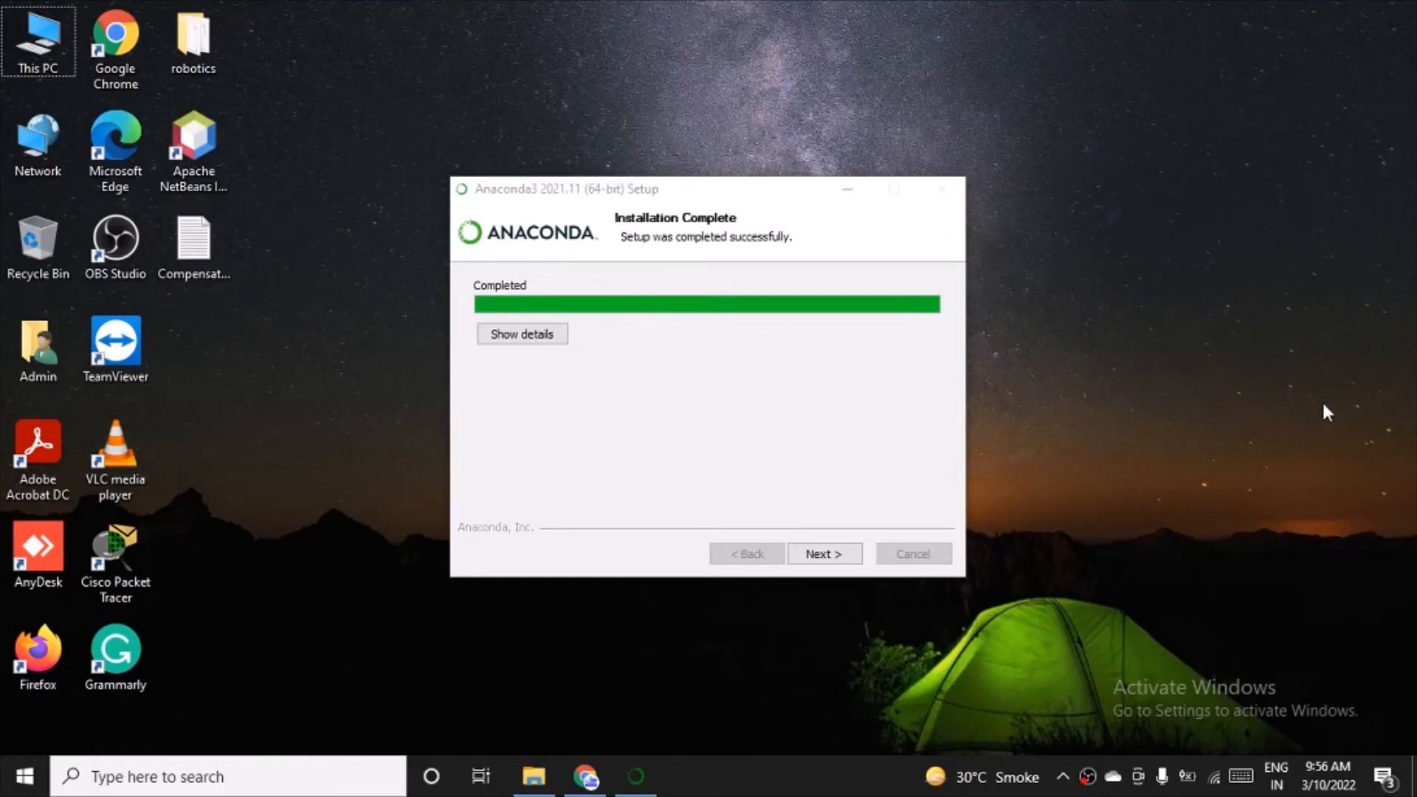
{"action": "mouse_move", "coordinate": [668, 371]}
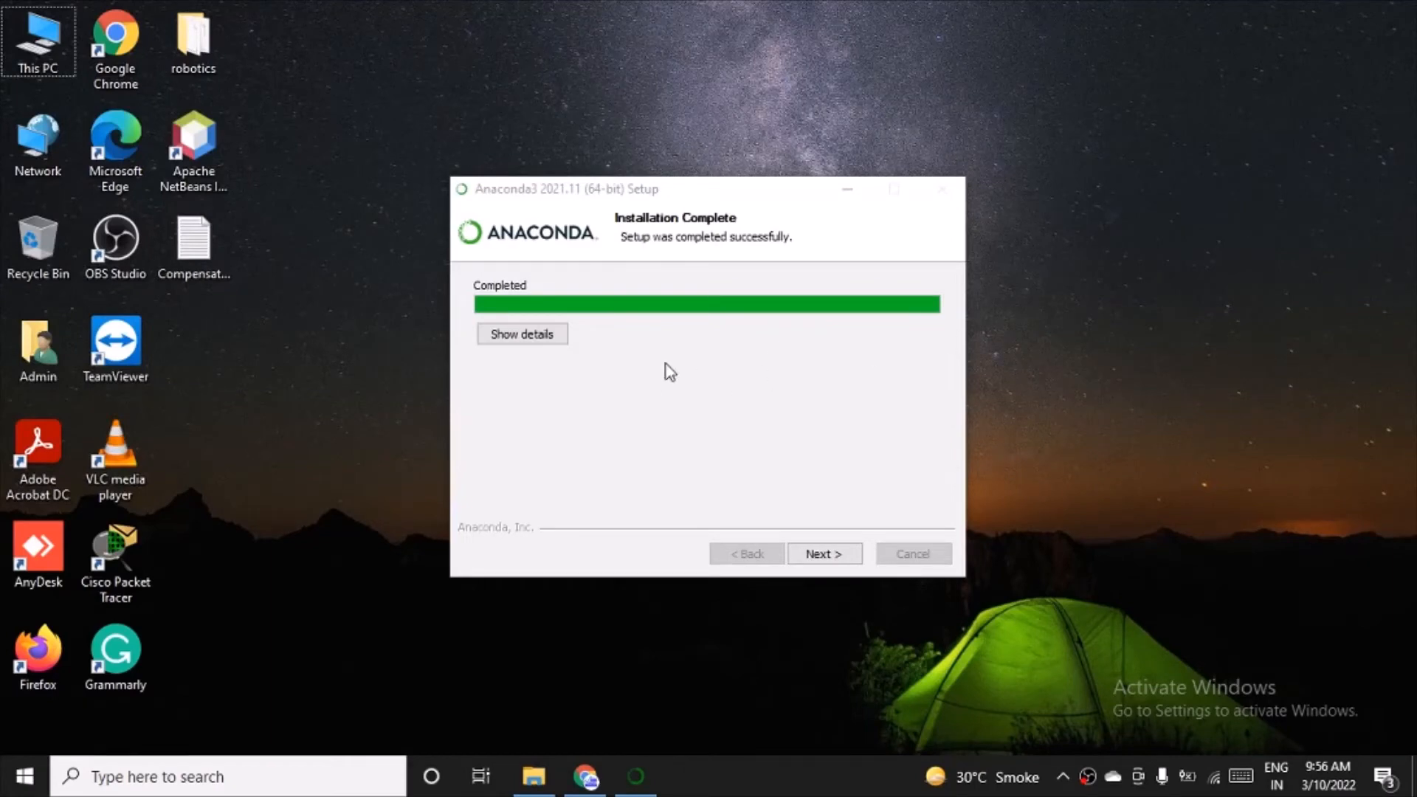
{"action": "mouse_move", "coordinate": [831, 573]}
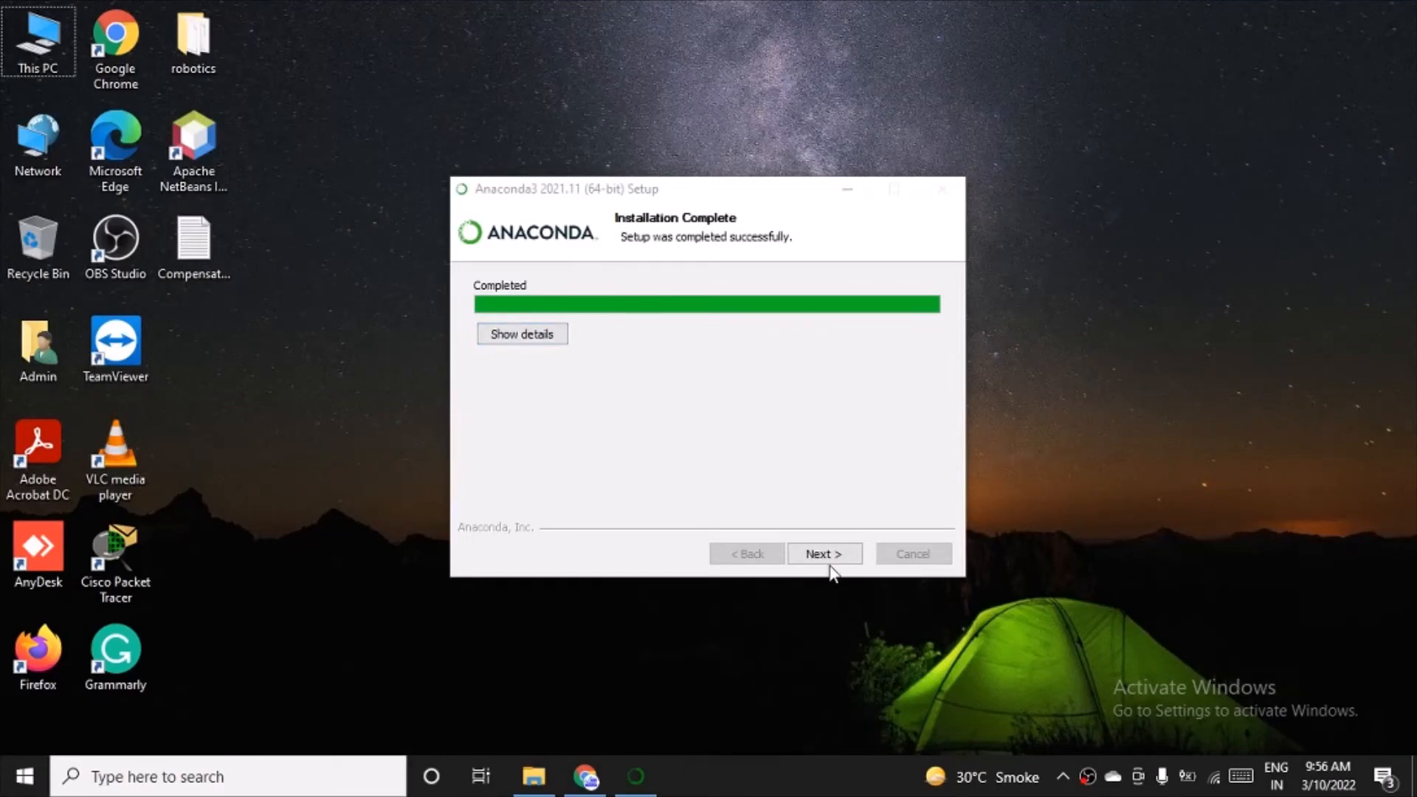
Advance past Installation Complete and the PyCharm page, then finish and close the setup wizard
{"action": "left_click", "coordinate": [824, 553]}
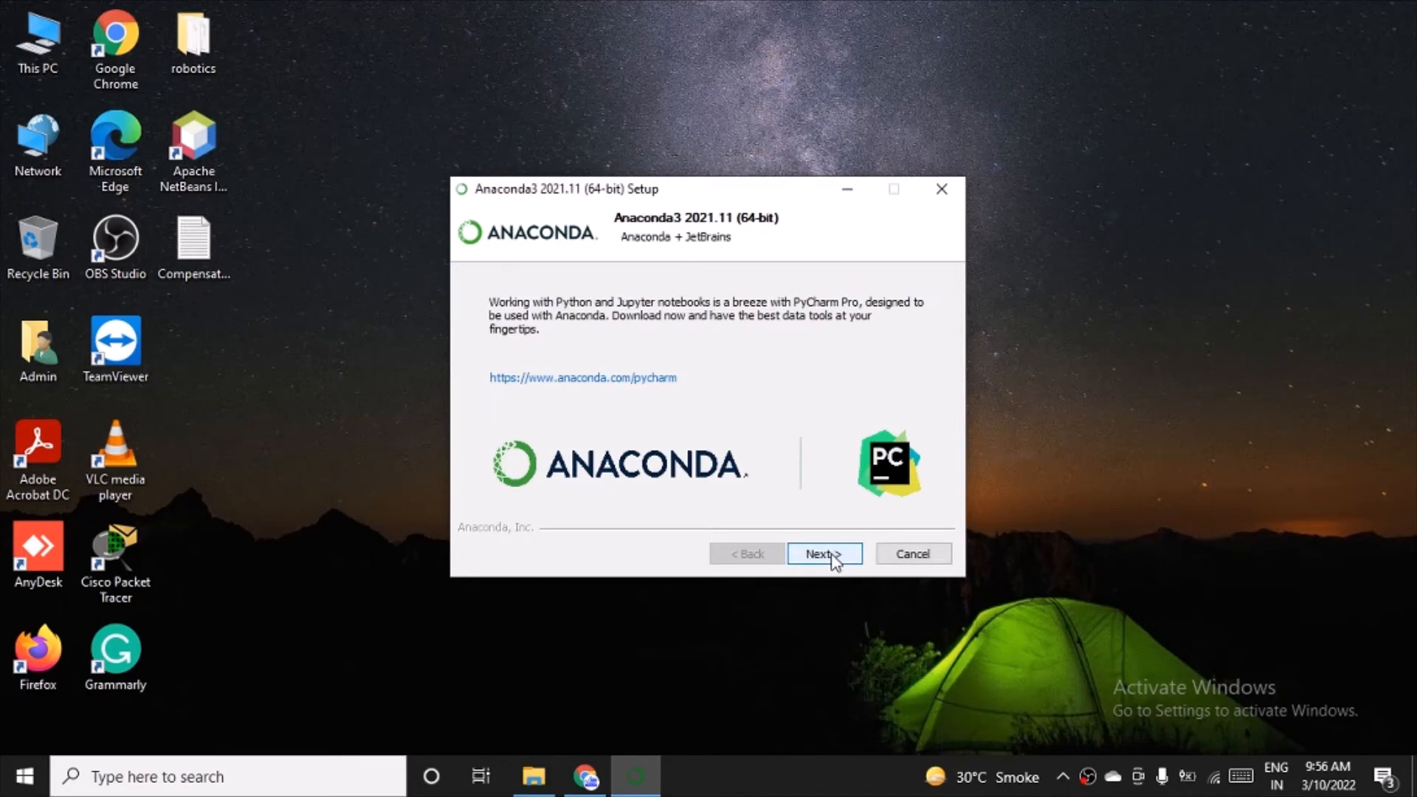
{"action": "left_click", "coordinate": [823, 553]}
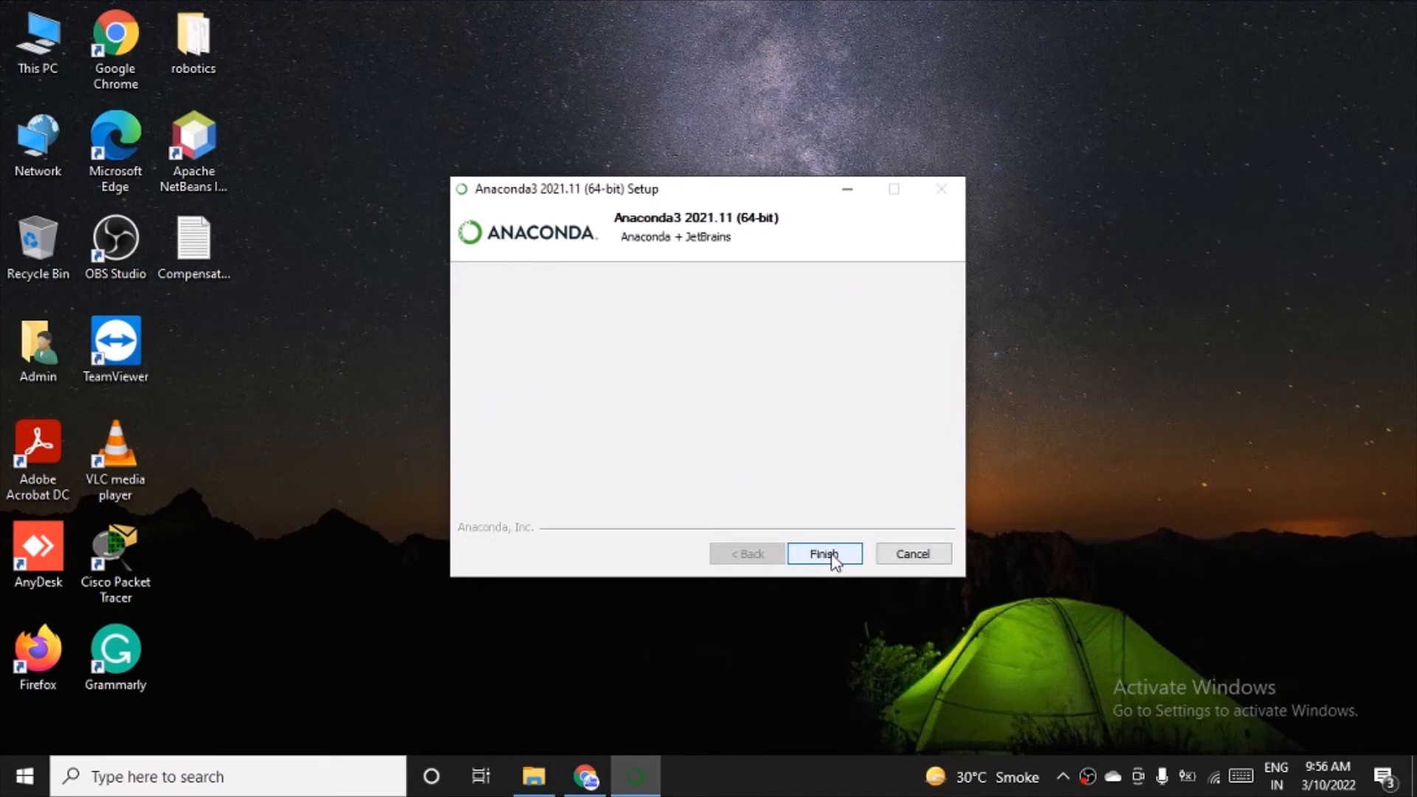
{"action": "left_click", "coordinate": [824, 554]}
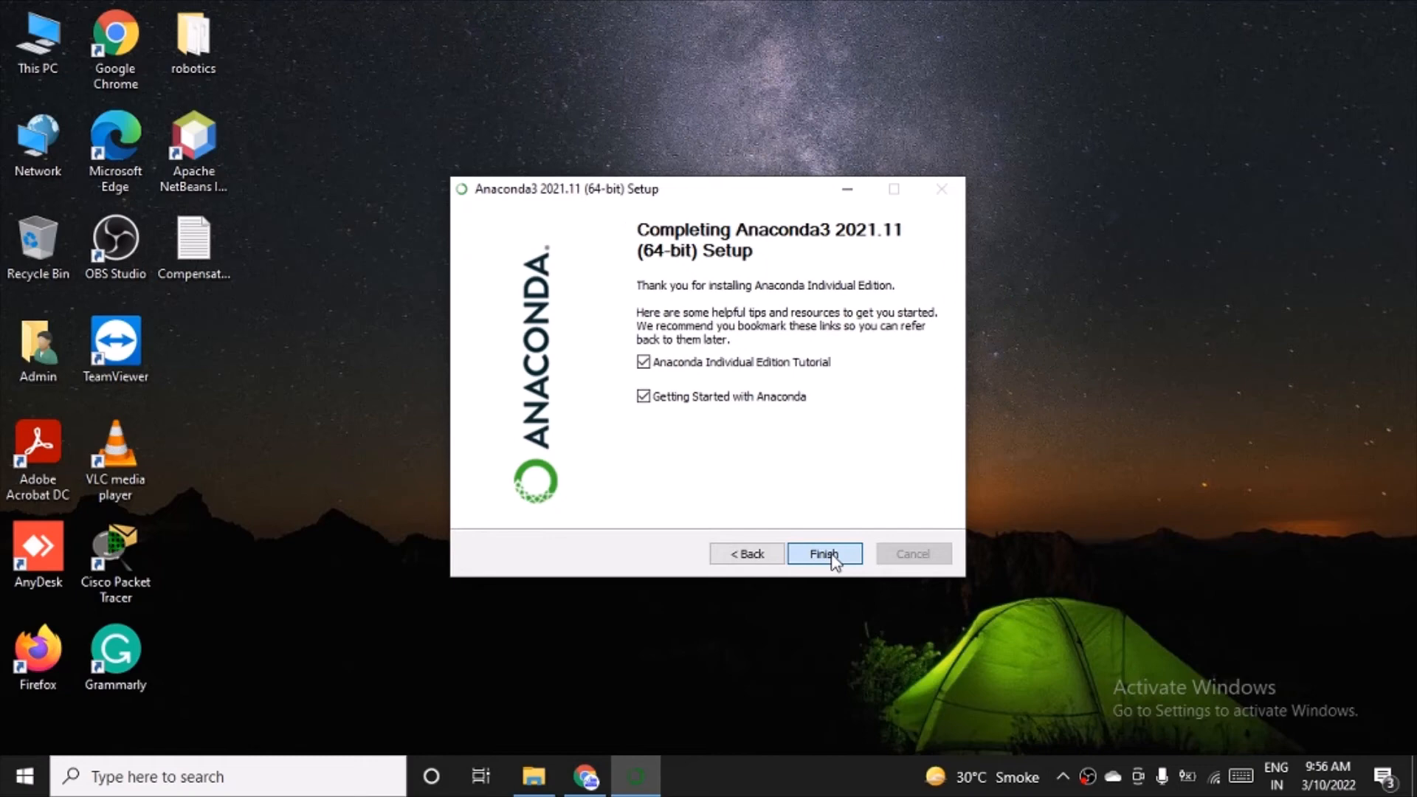
{"action": "left_click", "coordinate": [824, 554]}
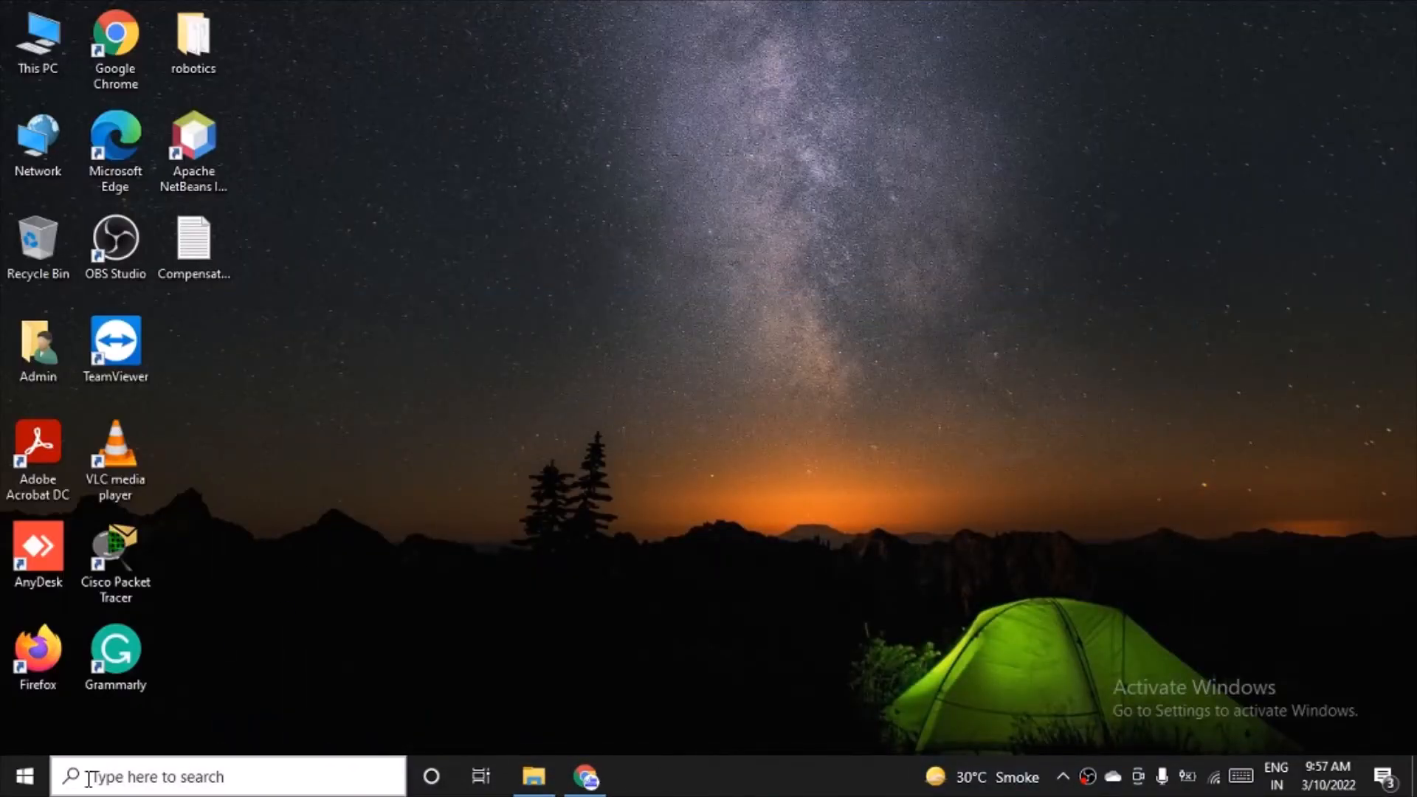
Search 'ana' in the taskbar search to find and launch Anaconda Navigator
{"action": "left_click", "coordinate": [225, 776]}
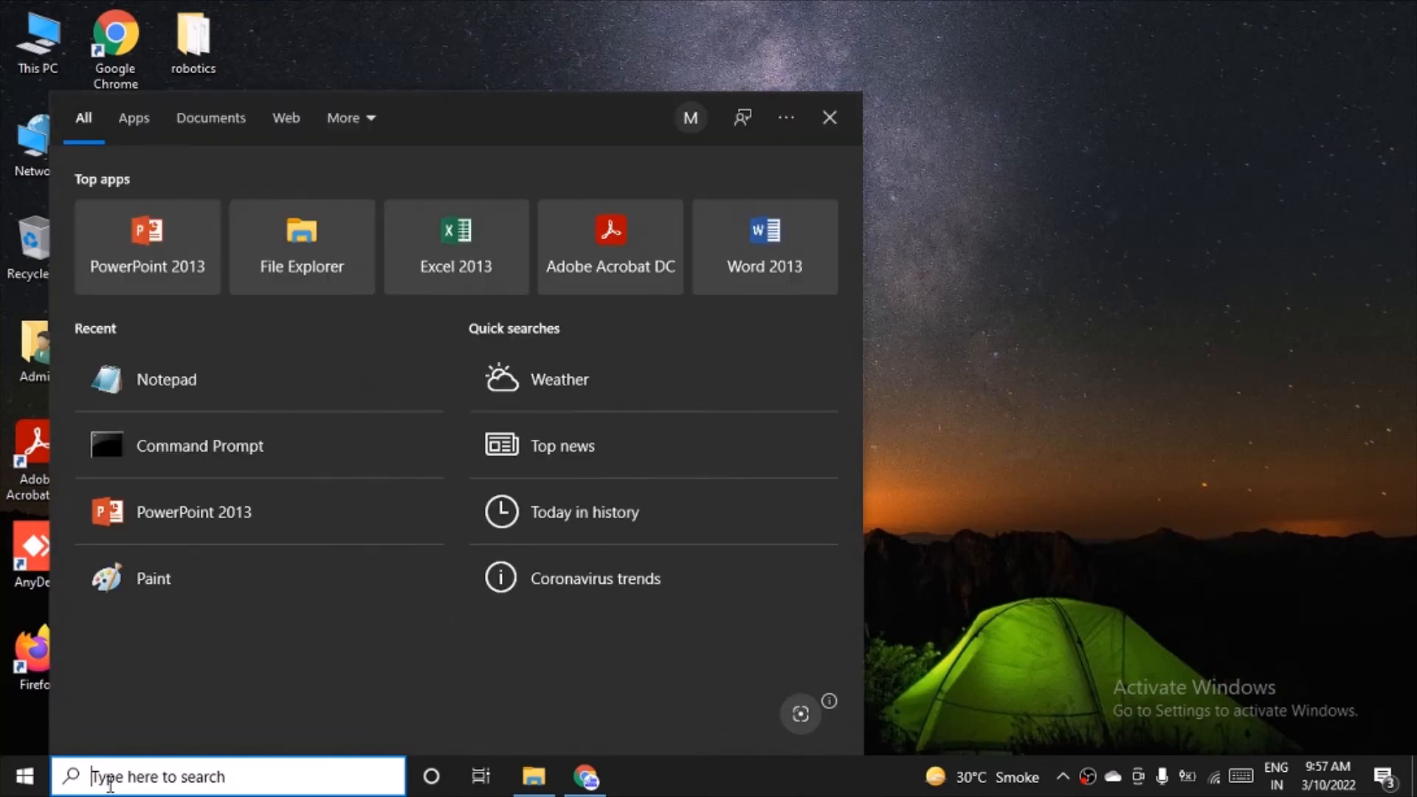
{"action": "type", "text": "ana"}
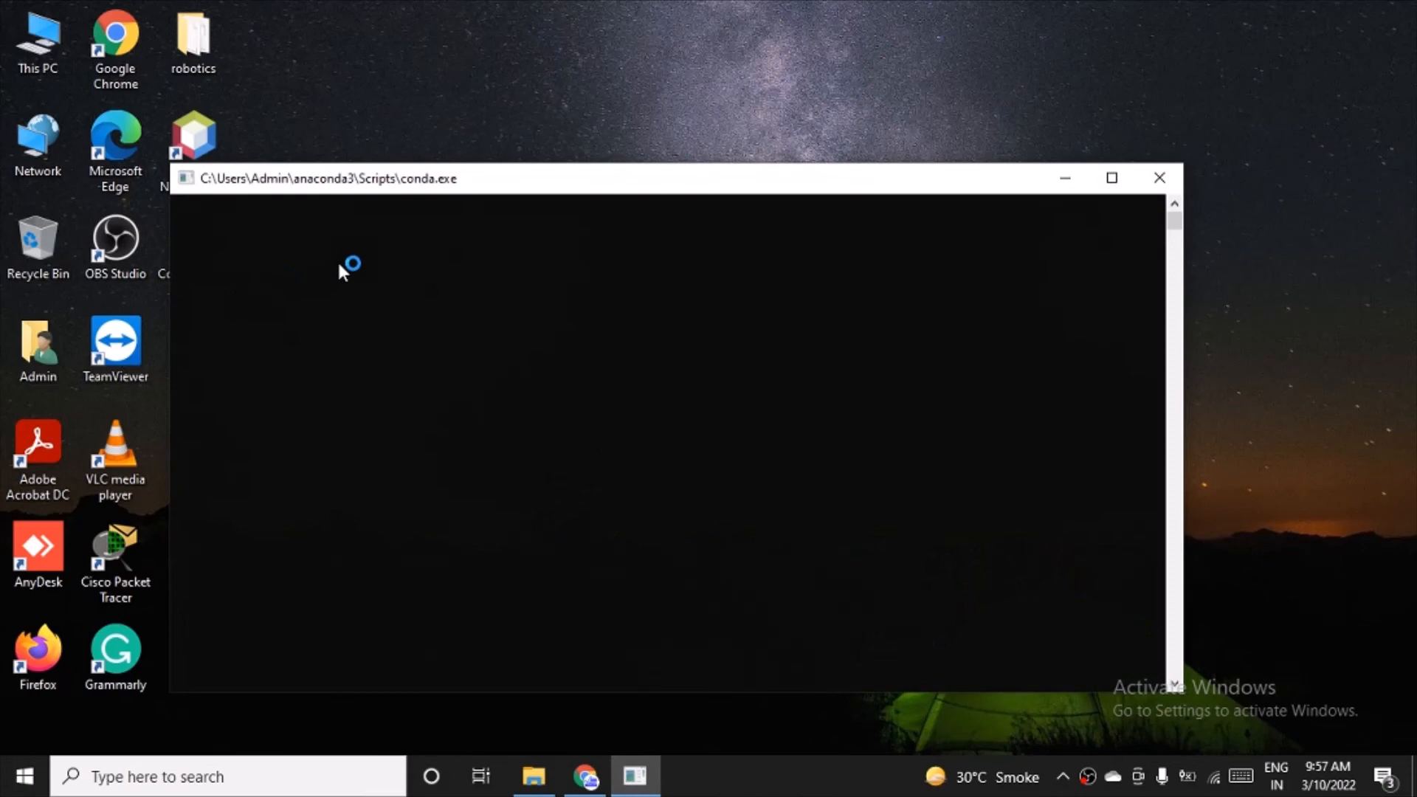
Focus the launching conda.exe window and drag it toward the top-left while Navigator initializes
{"action": "left_click", "coordinate": [1161, 177]}
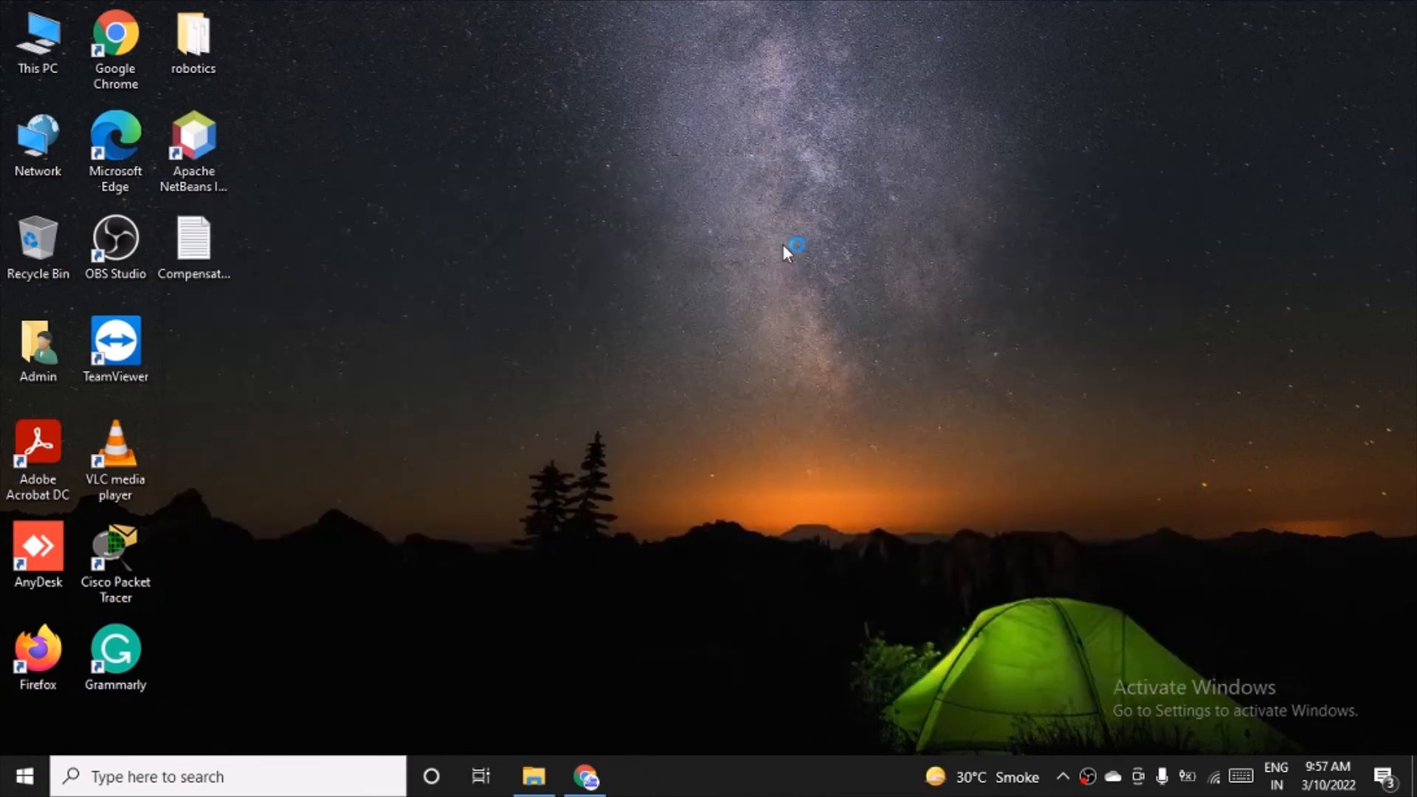
{"action": "mouse_move", "coordinate": [784, 252]}
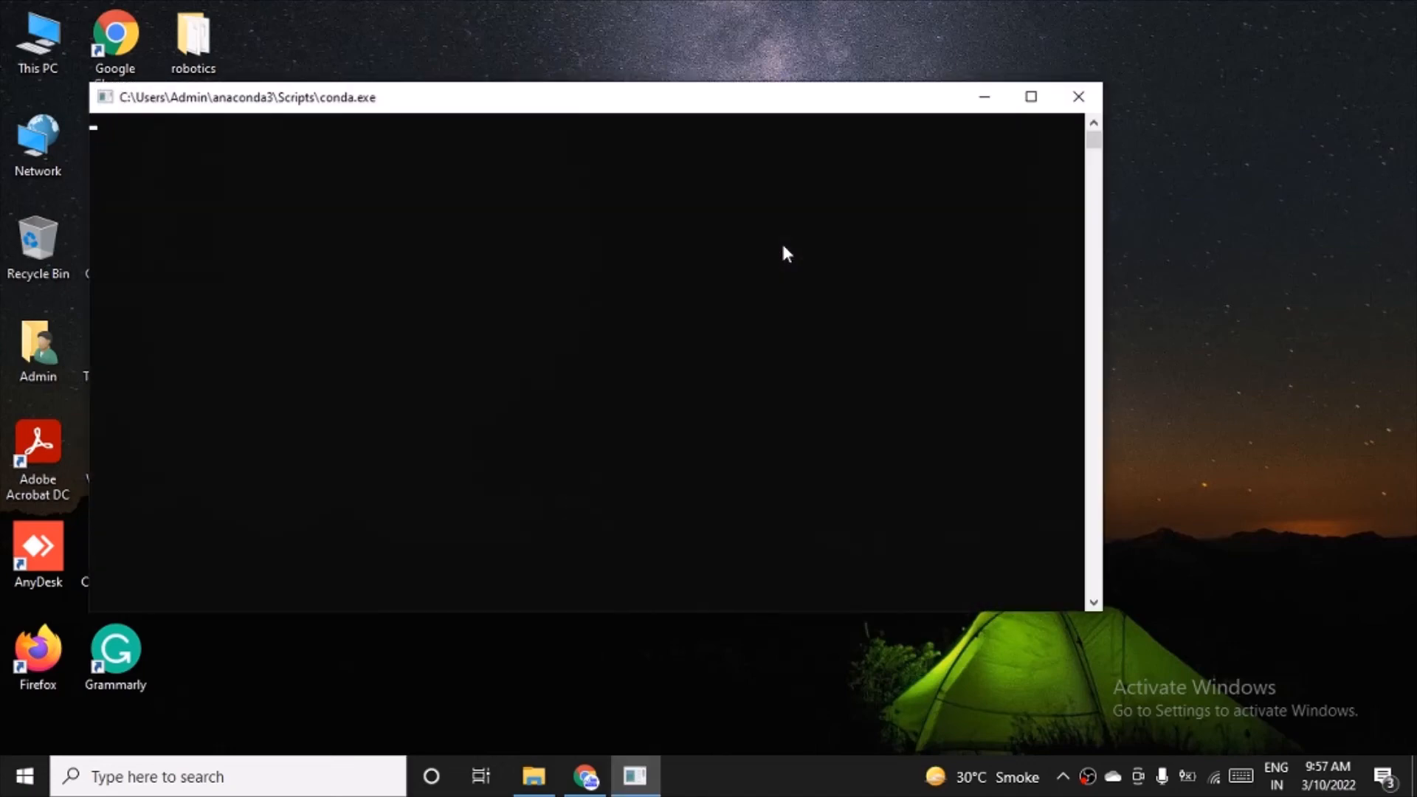
{"action": "mouse_move", "coordinate": [779, 257]}
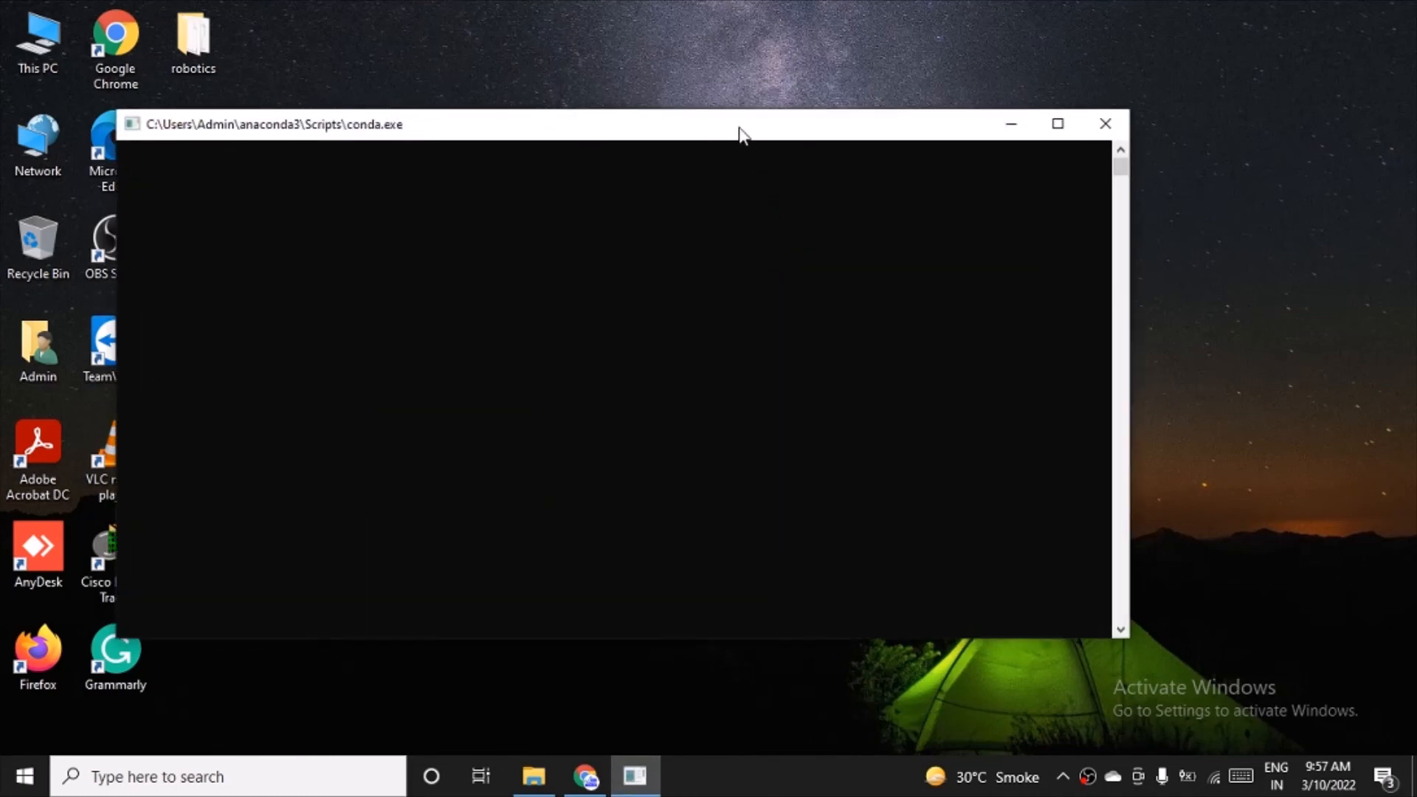
{"action": "left_click", "coordinate": [1105, 124]}
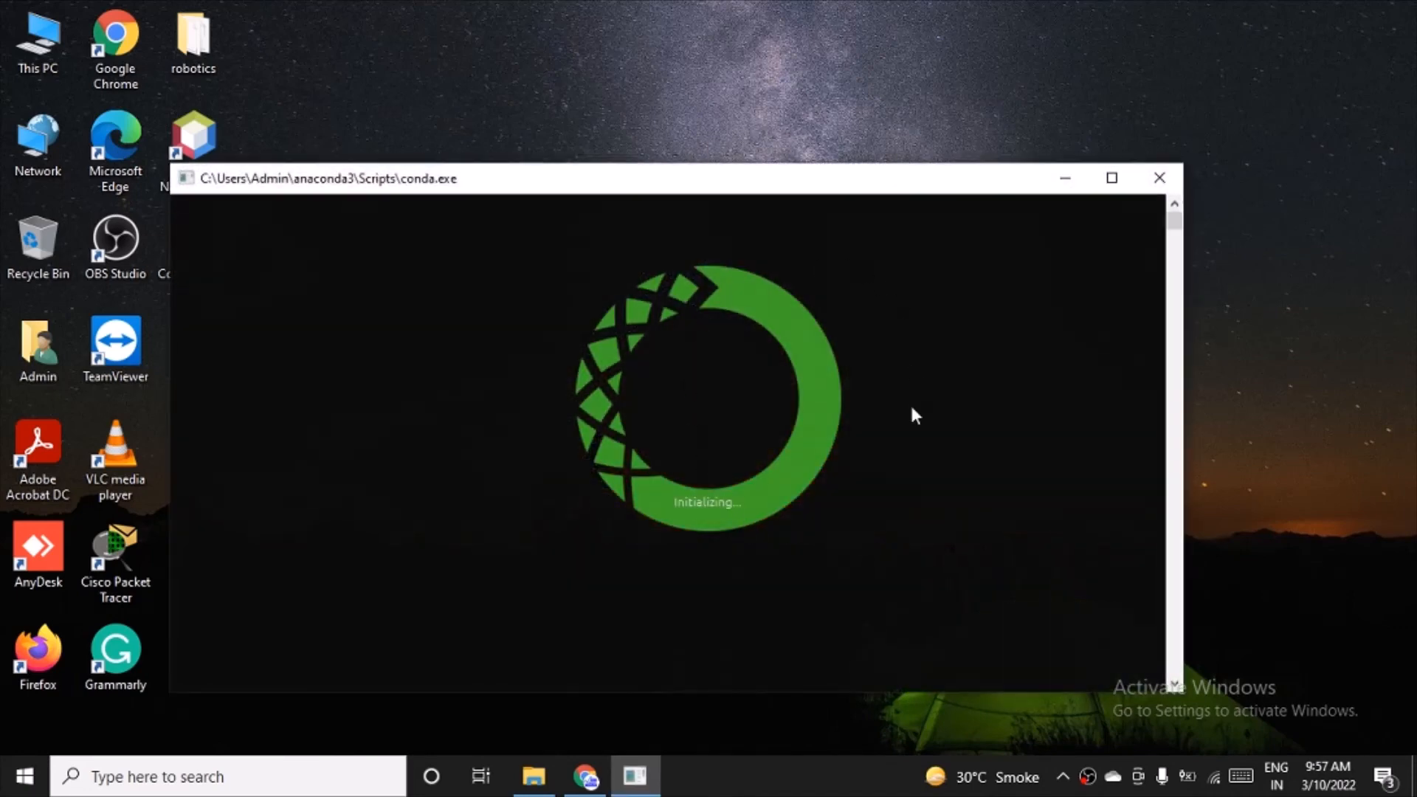
{"action": "left_click_drag", "start_coordinate": [633, 177], "coordinate": [498, 43]}
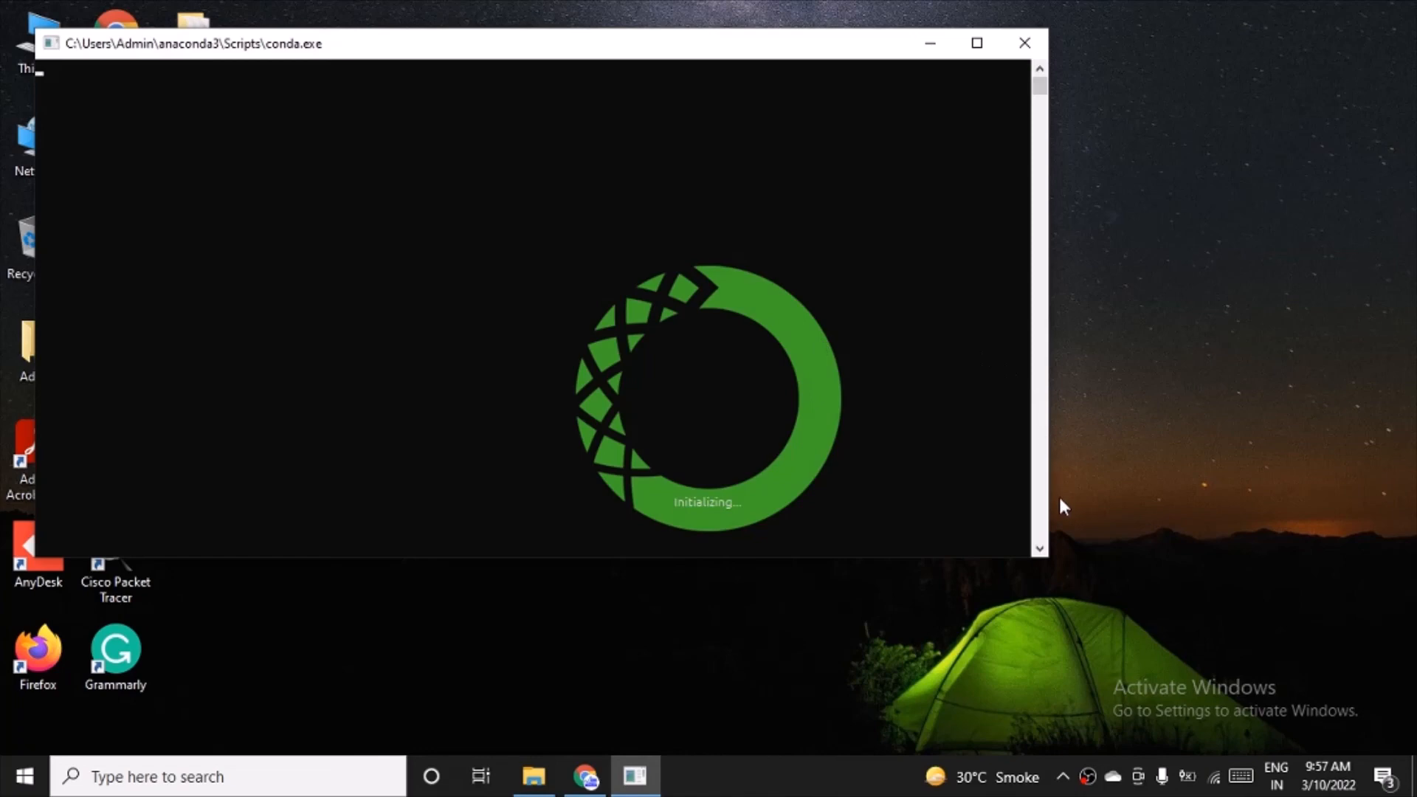